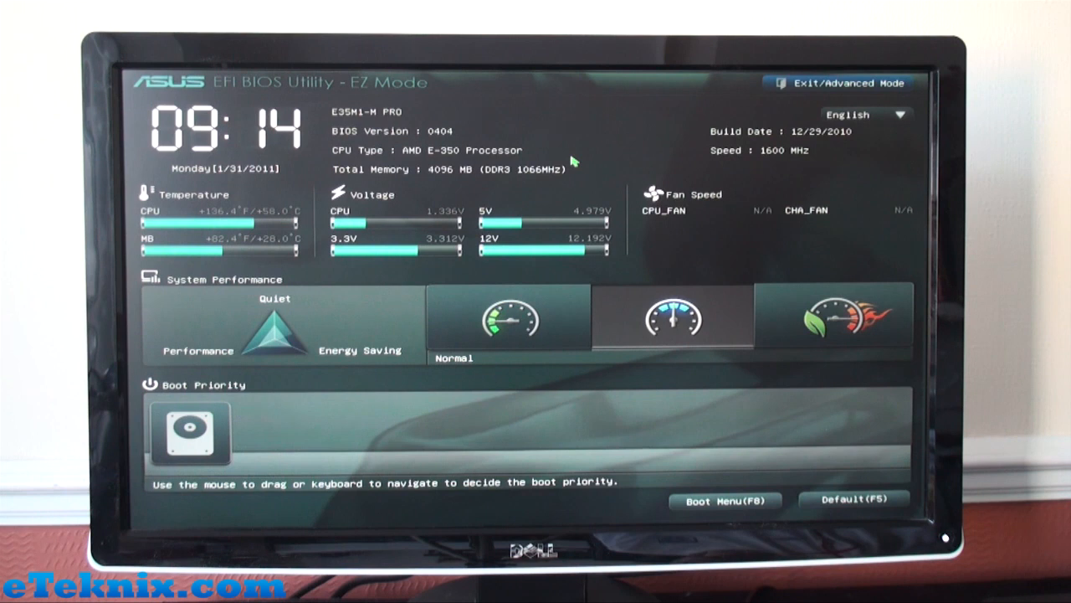
mouse_move(669, 170)
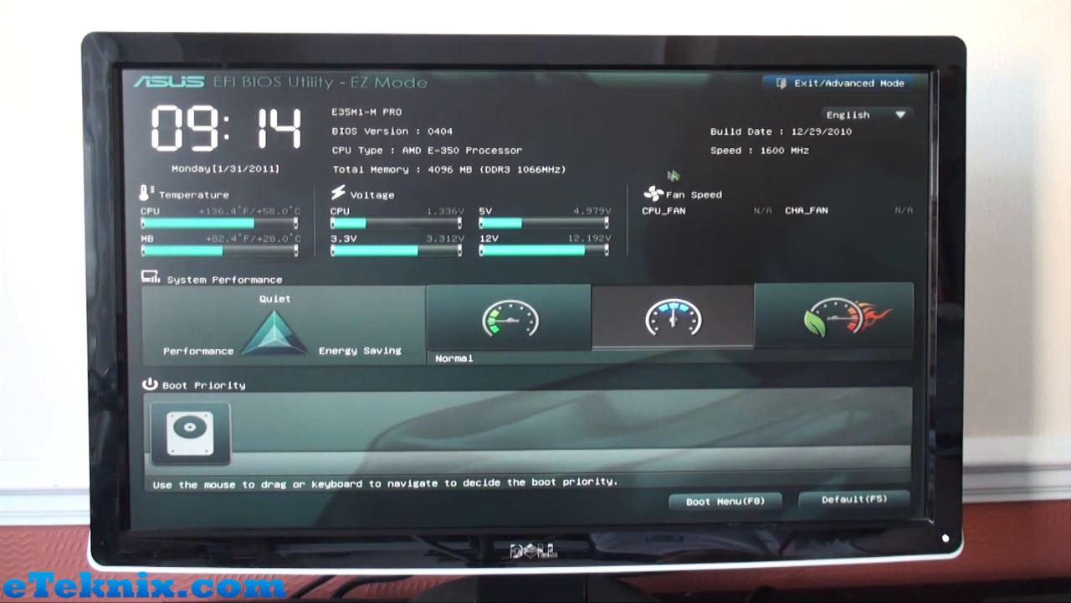
mouse_move(485, 182)
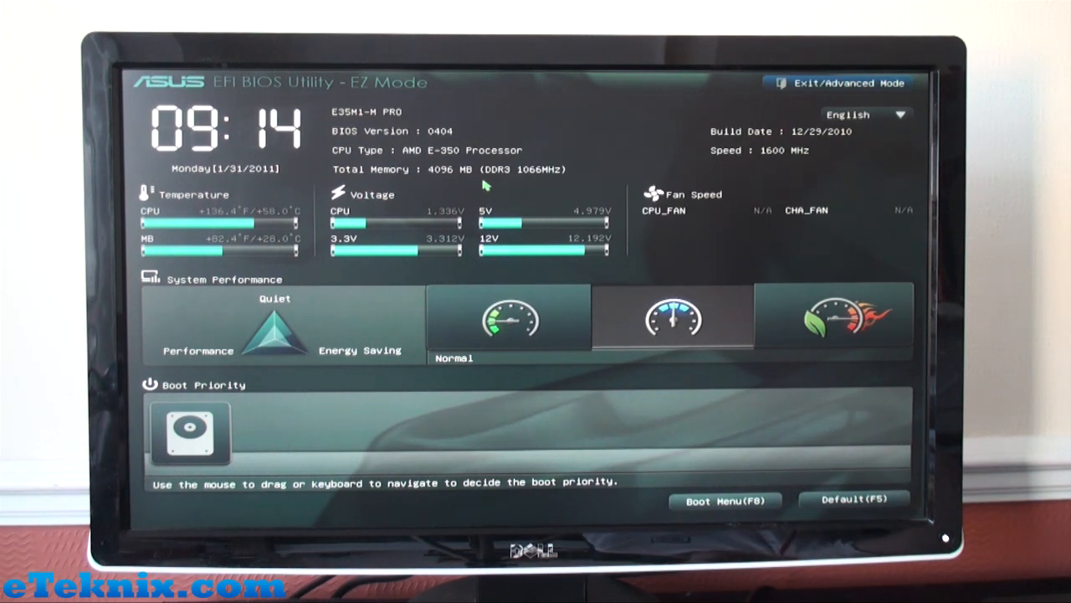
mouse_move(415, 328)
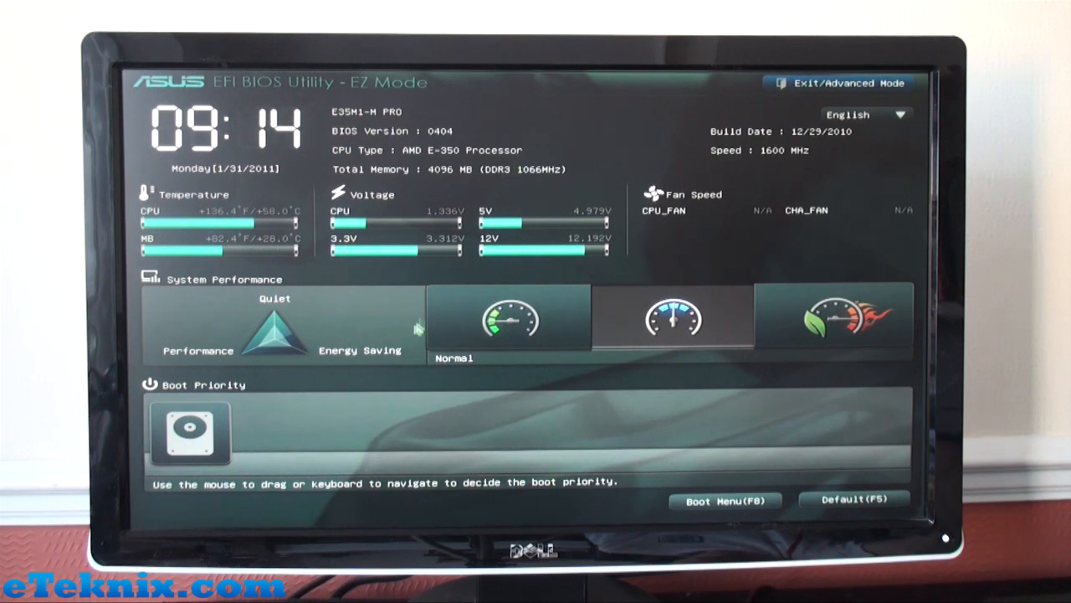
mouse_move(438, 255)
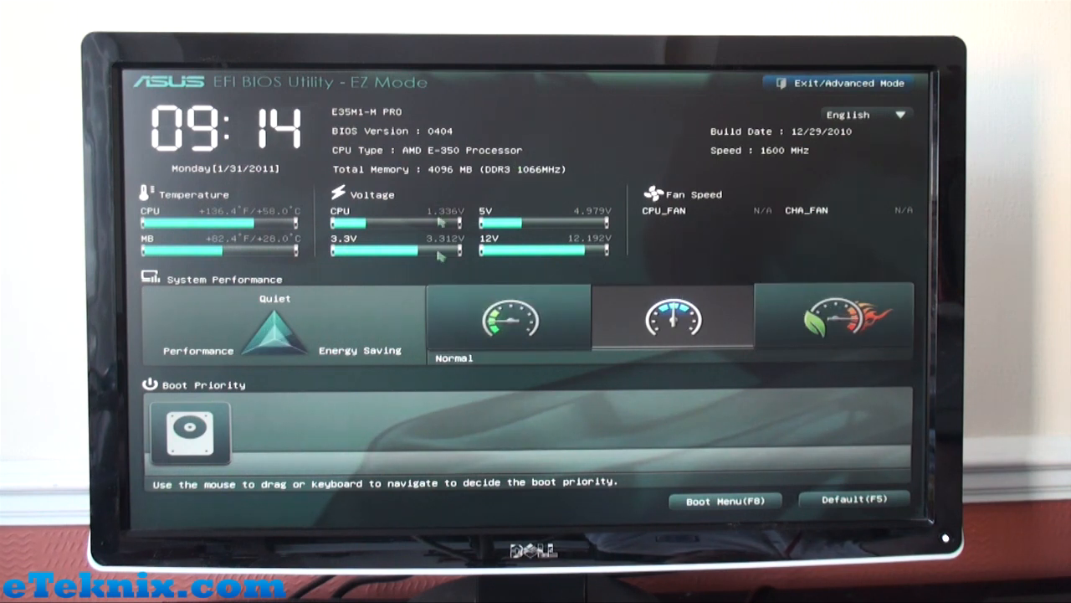
mouse_move(693, 241)
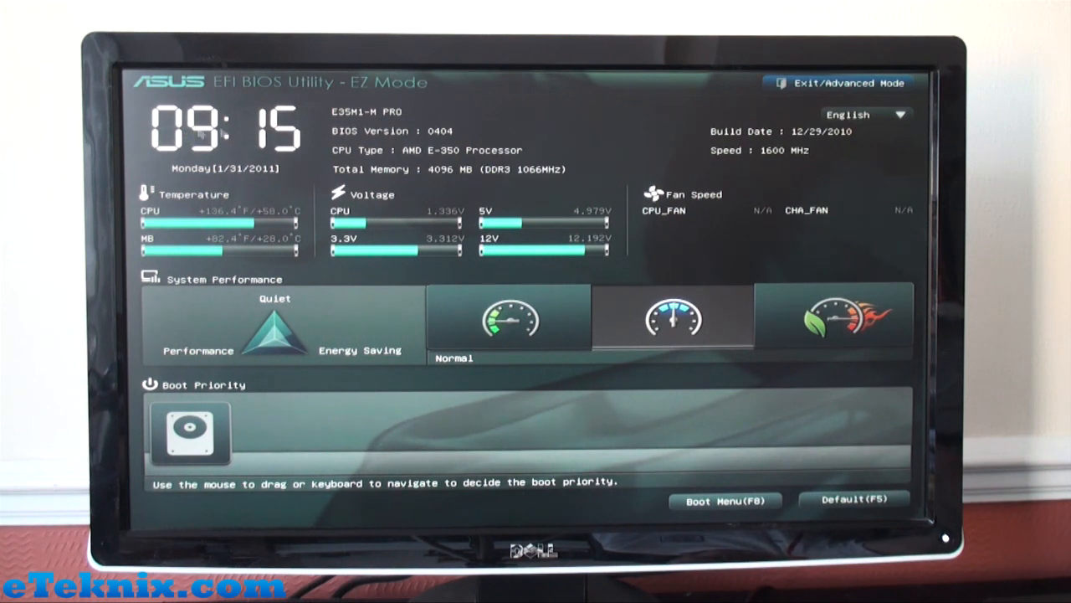
mouse_move(197, 164)
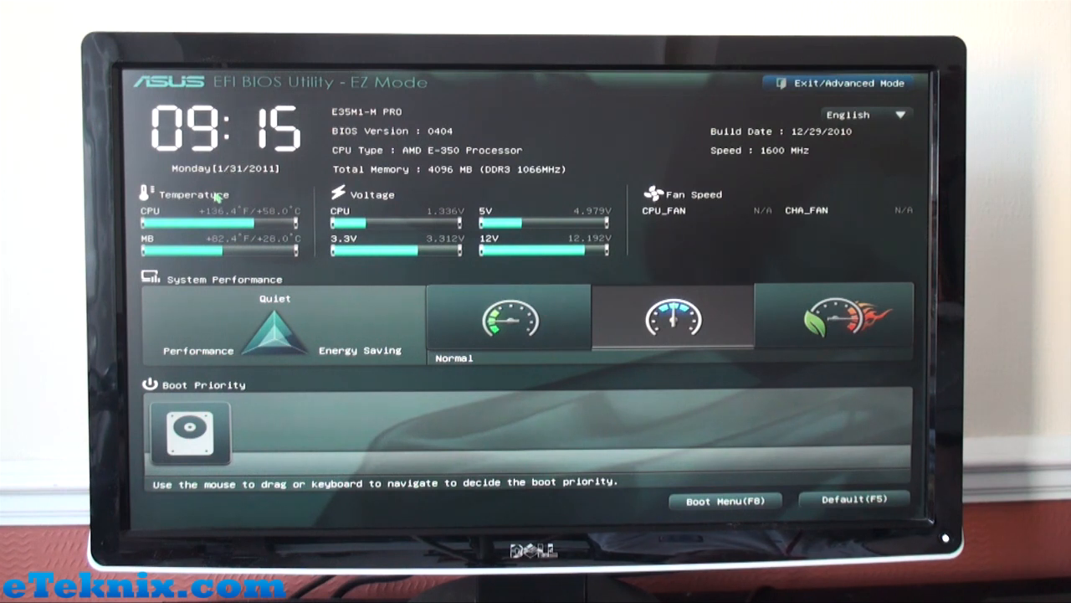
mouse_move(377, 117)
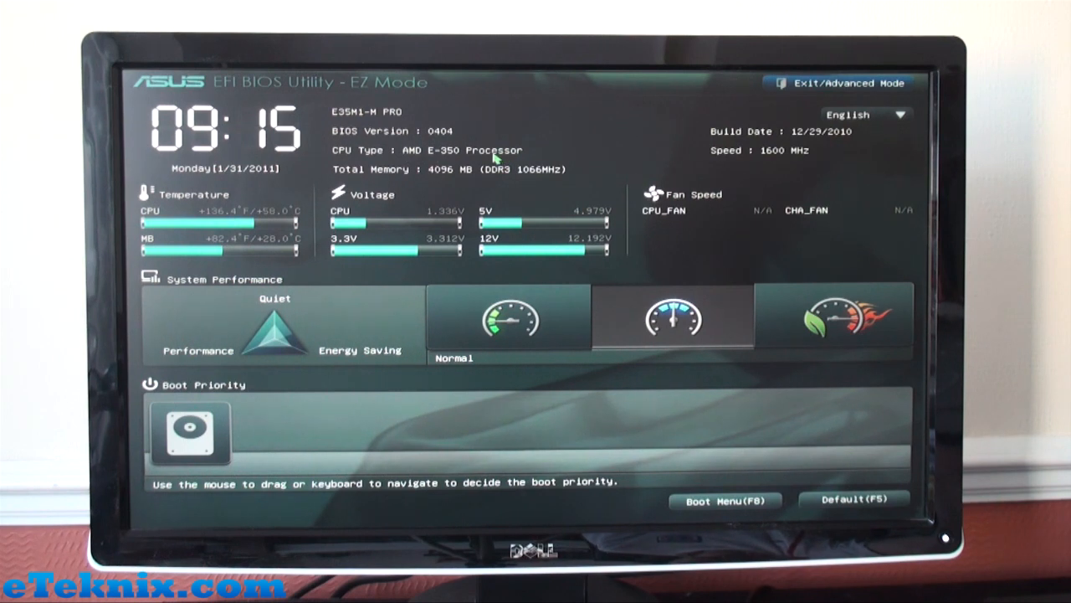
mouse_move(371, 176)
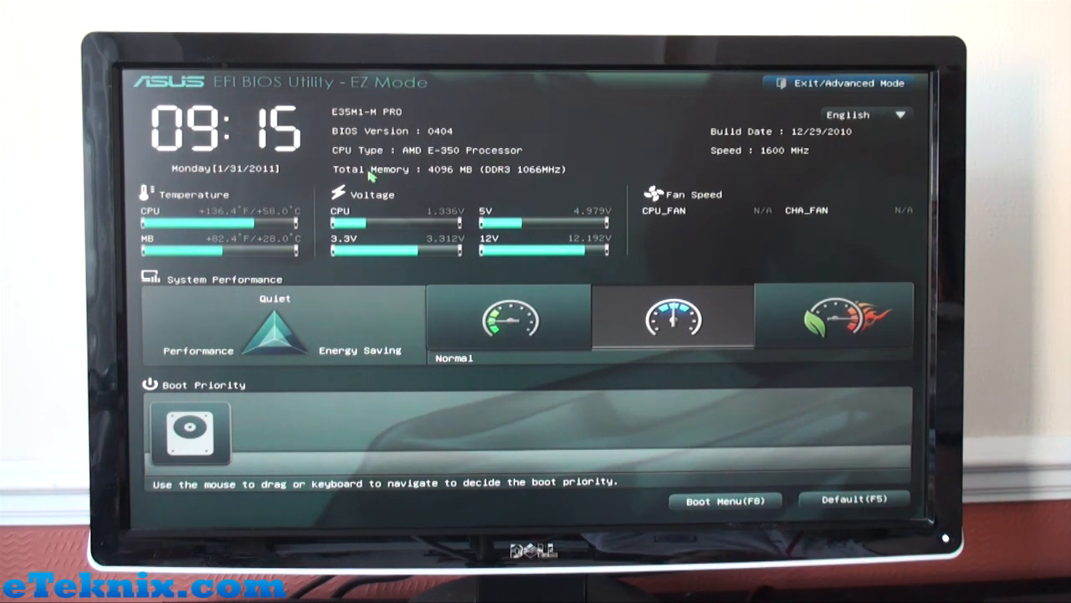
mouse_move(438, 176)
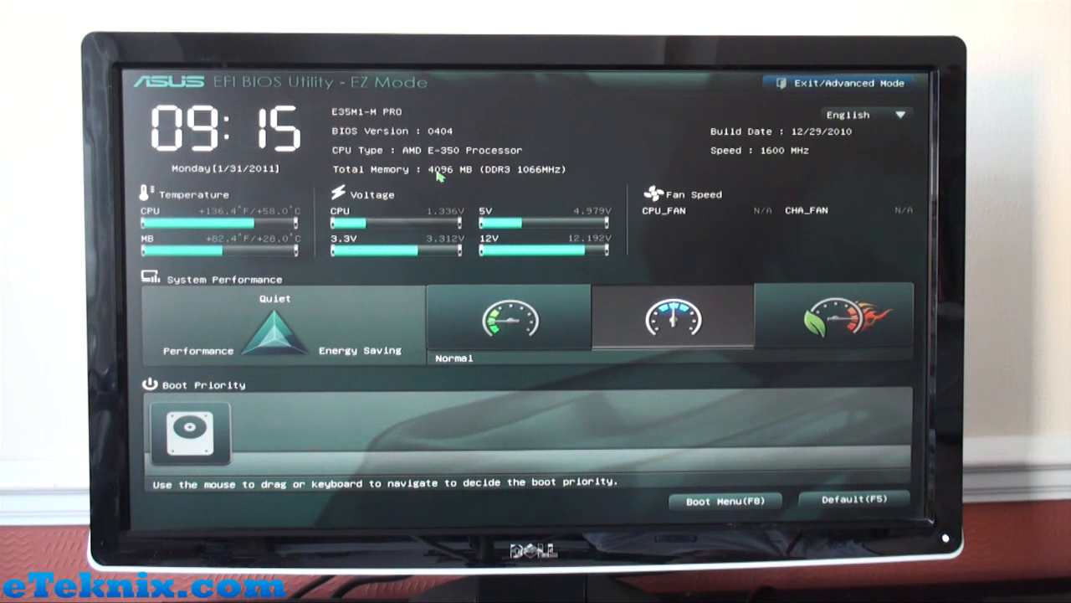
mouse_move(535, 168)
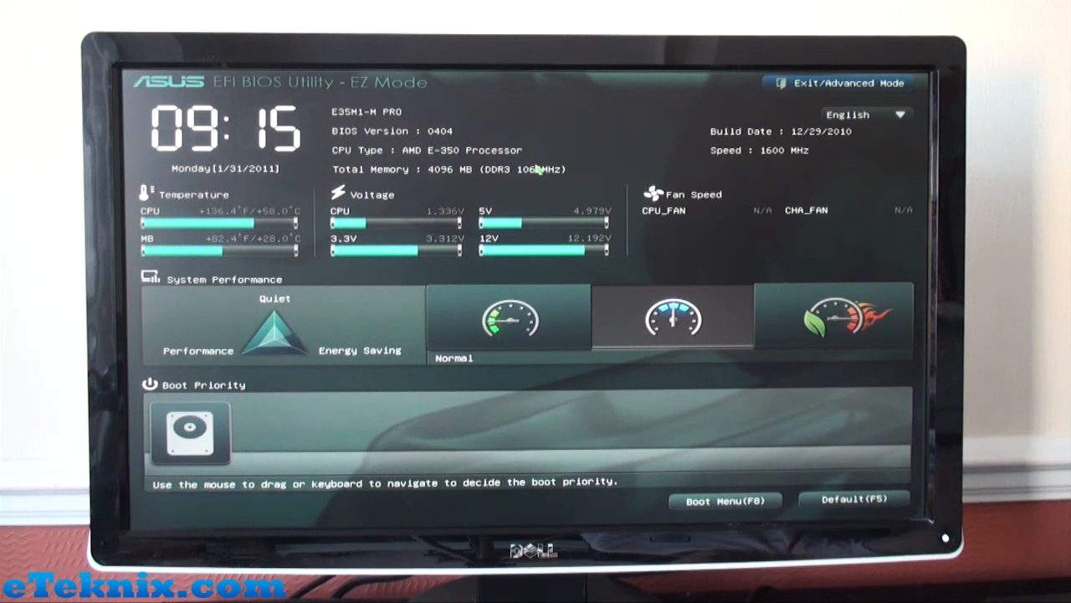
mouse_move(763, 159)
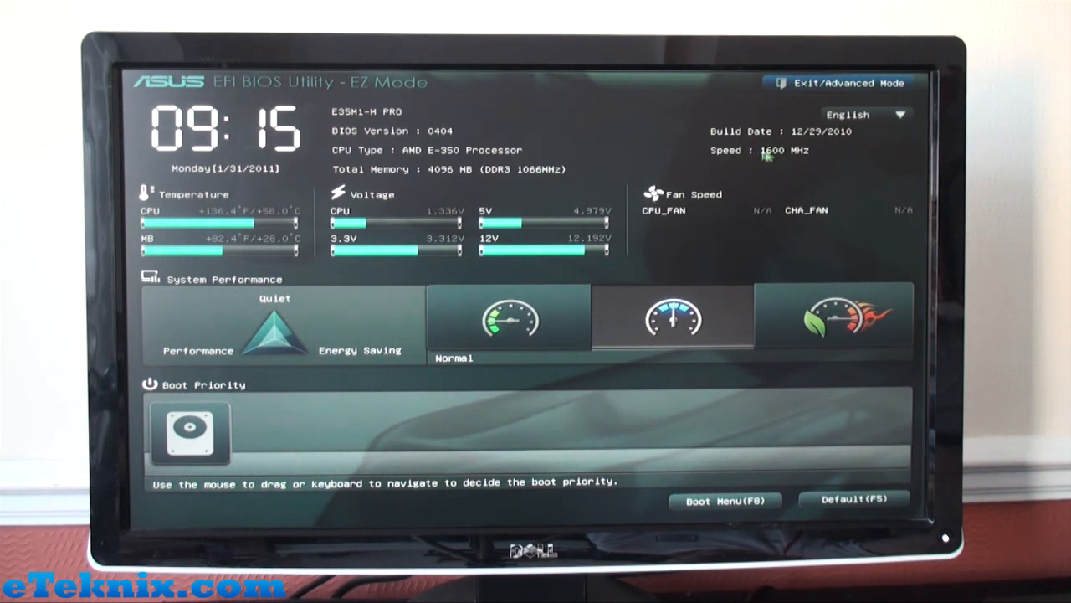
mouse_move(628, 147)
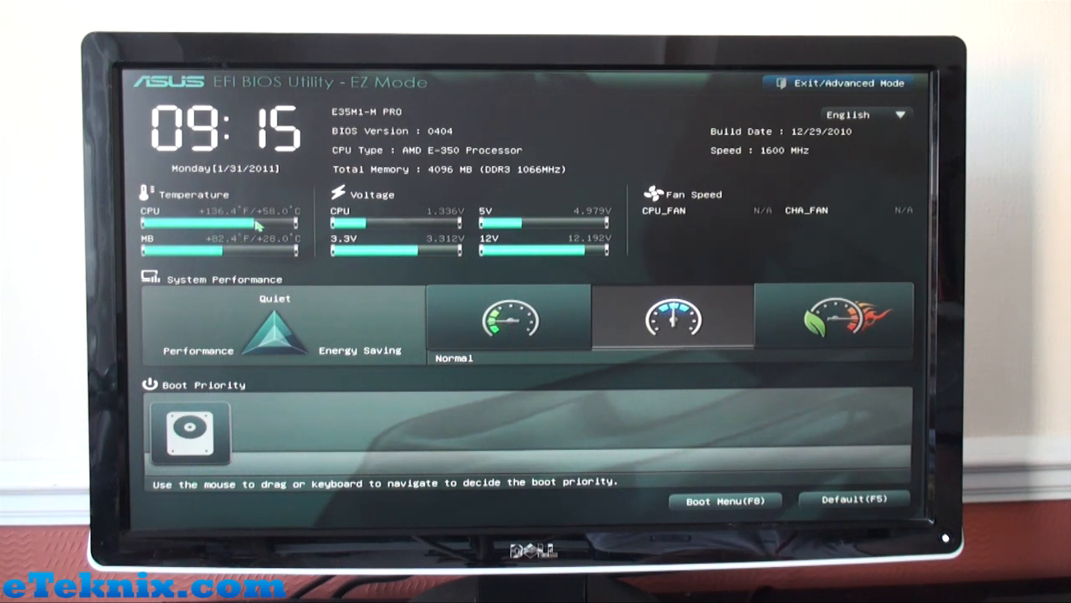
mouse_move(266, 219)
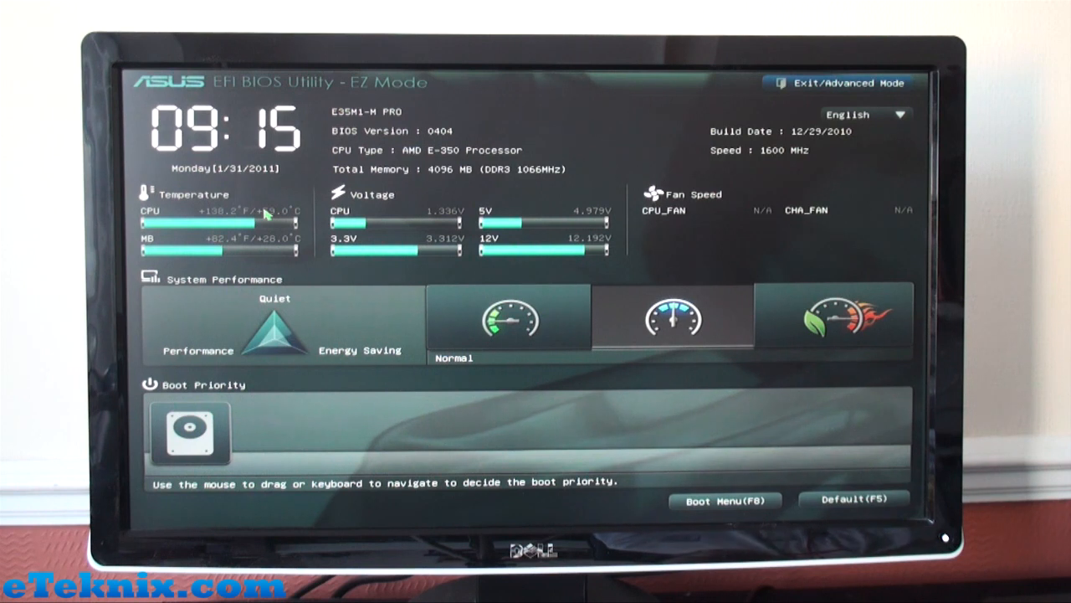
mouse_move(272, 248)
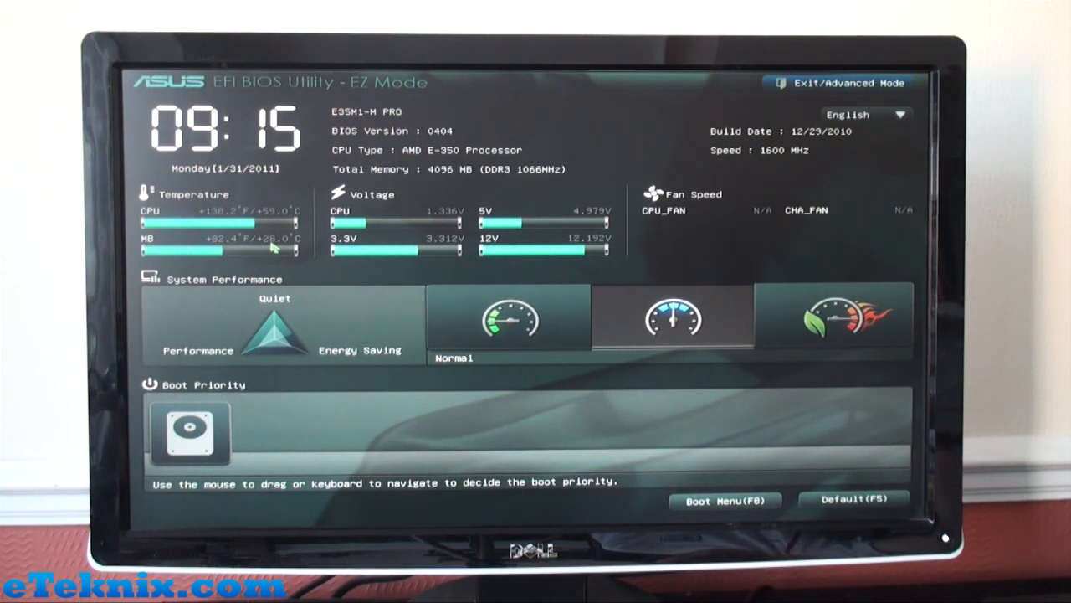
mouse_move(362, 260)
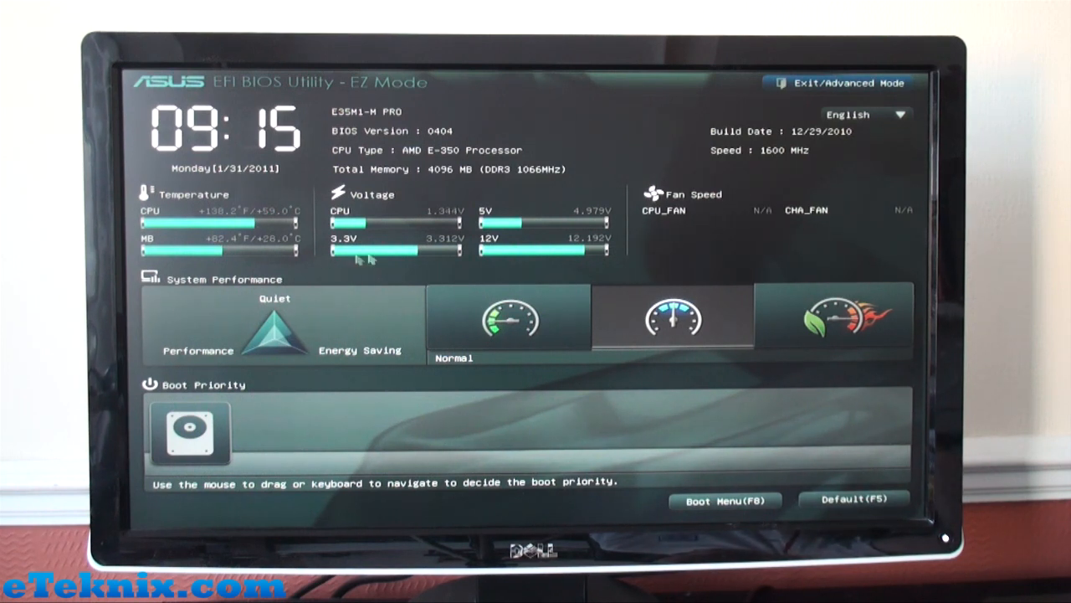
mouse_move(515, 241)
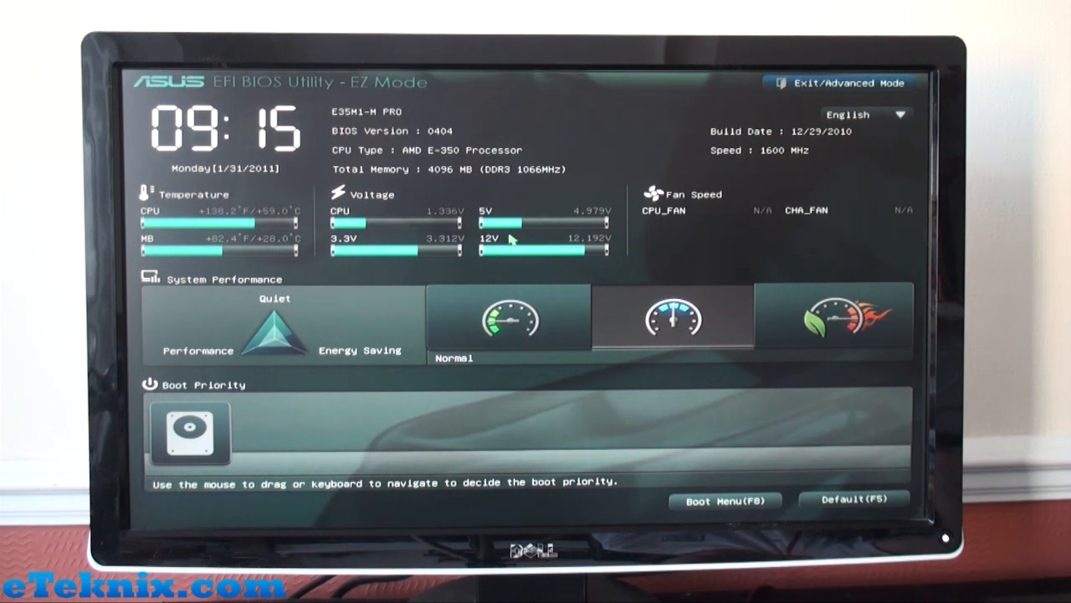
mouse_move(762, 216)
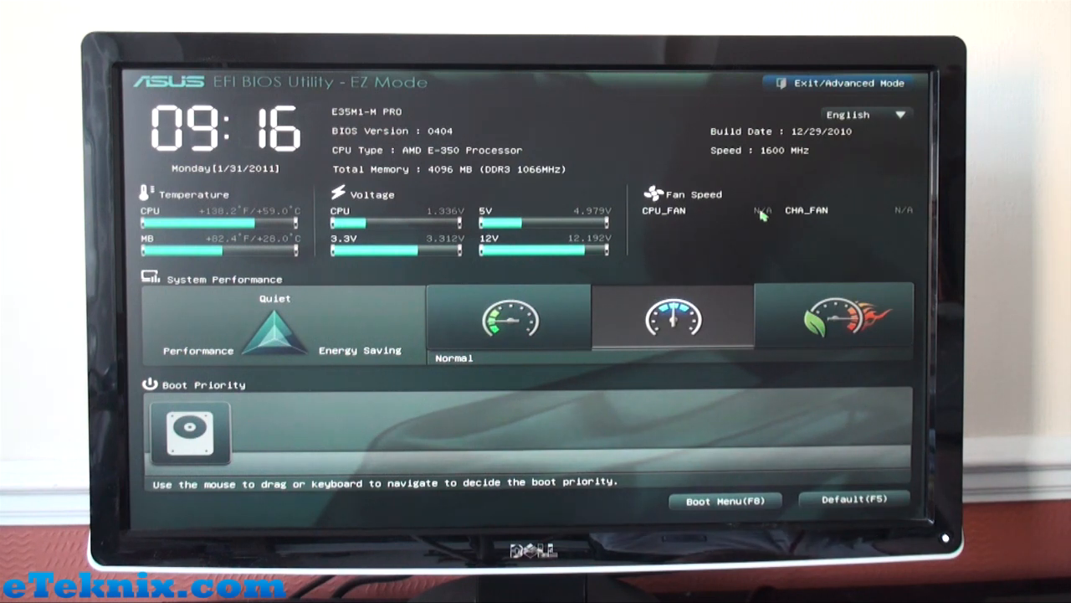
mouse_move(190, 298)
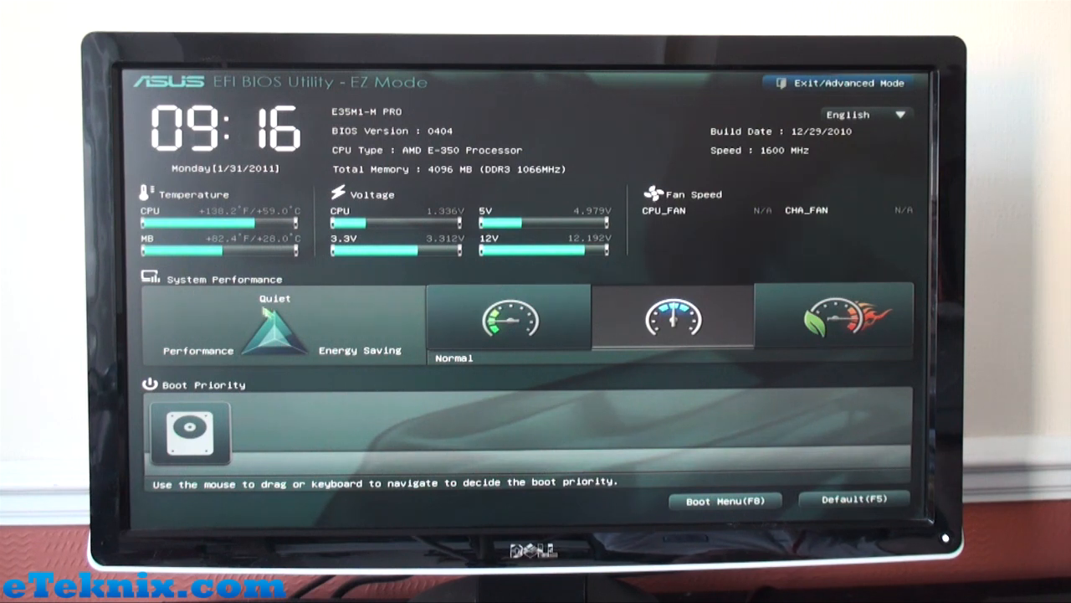
mouse_move(243, 362)
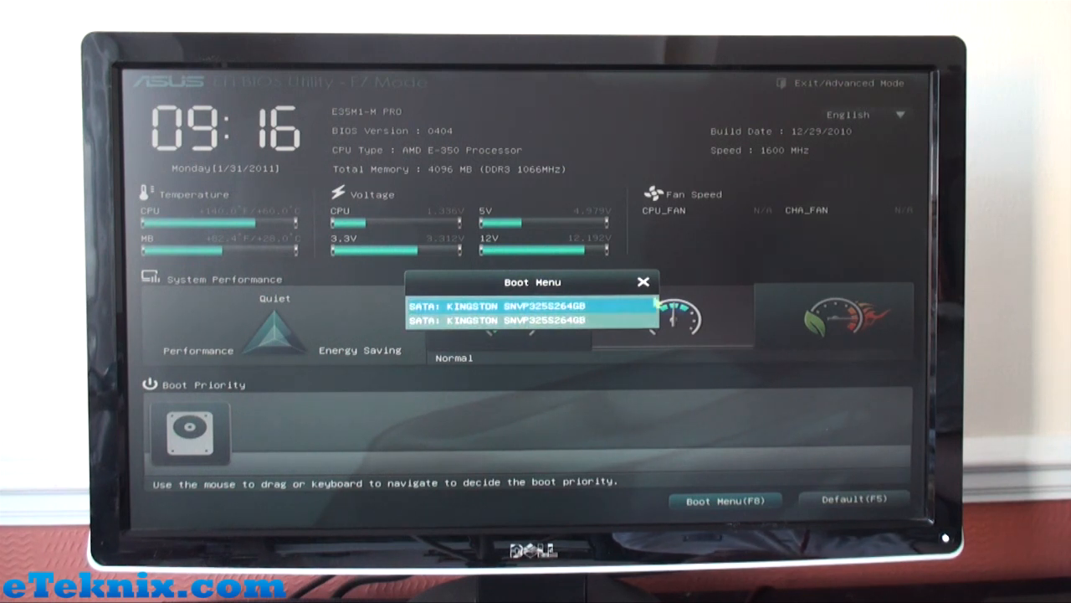
Close the Boot Menu device list to return to the EZ Mode overview
click(643, 281)
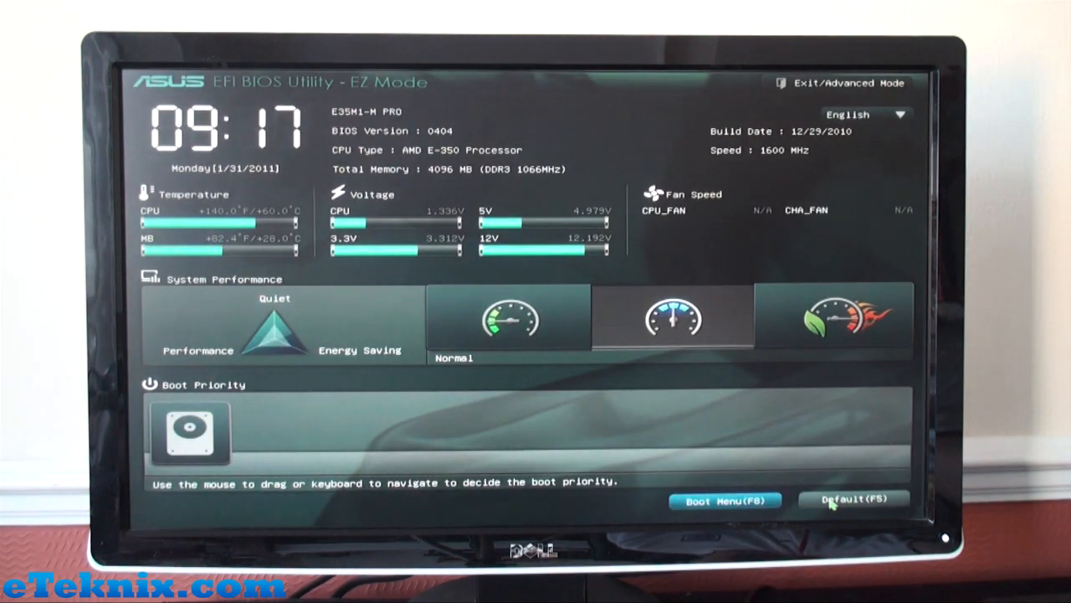
mouse_move(649, 244)
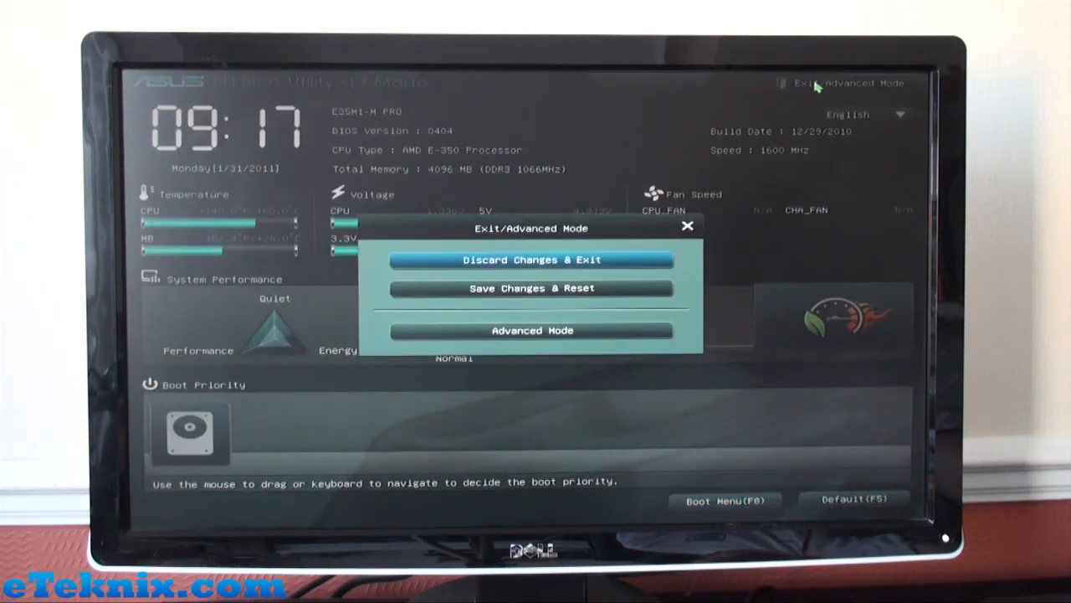
mouse_move(606, 263)
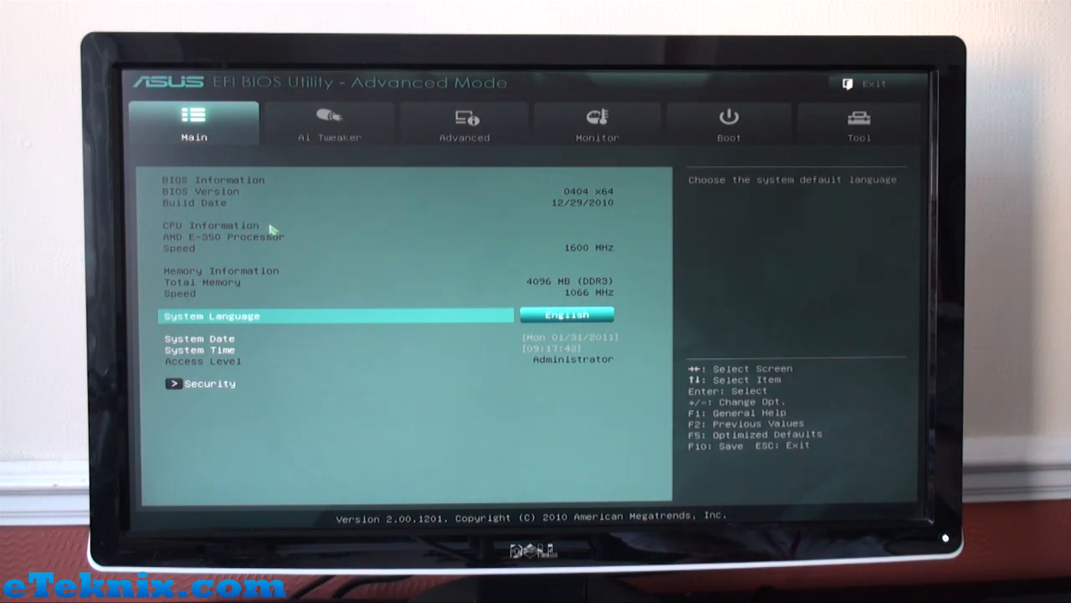
mouse_move(292, 328)
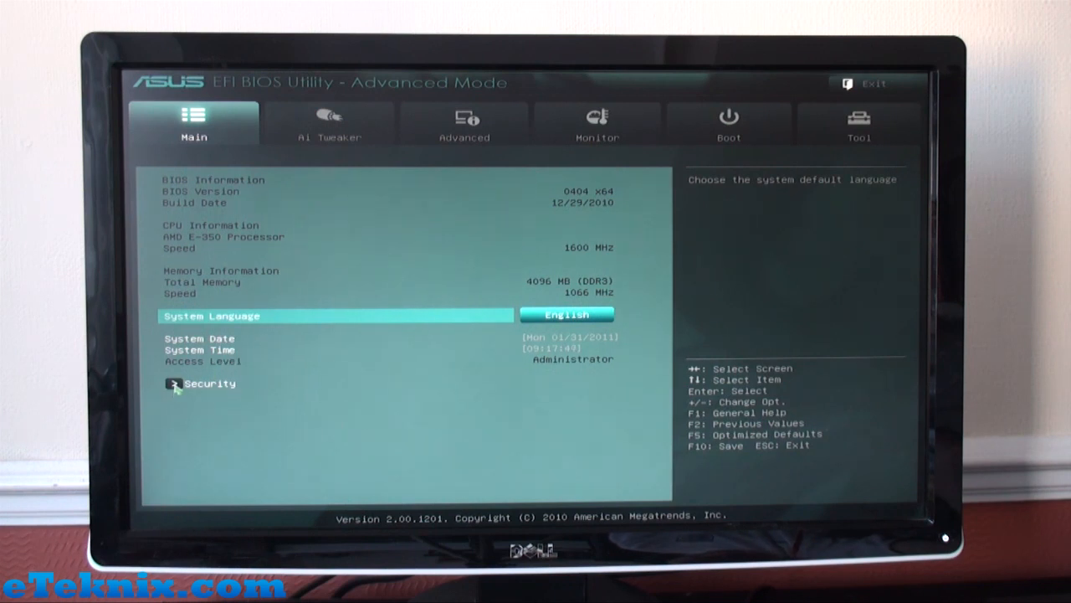
Select Security on the Main page, then switch to the Ai Tweaker settings
click(209, 383)
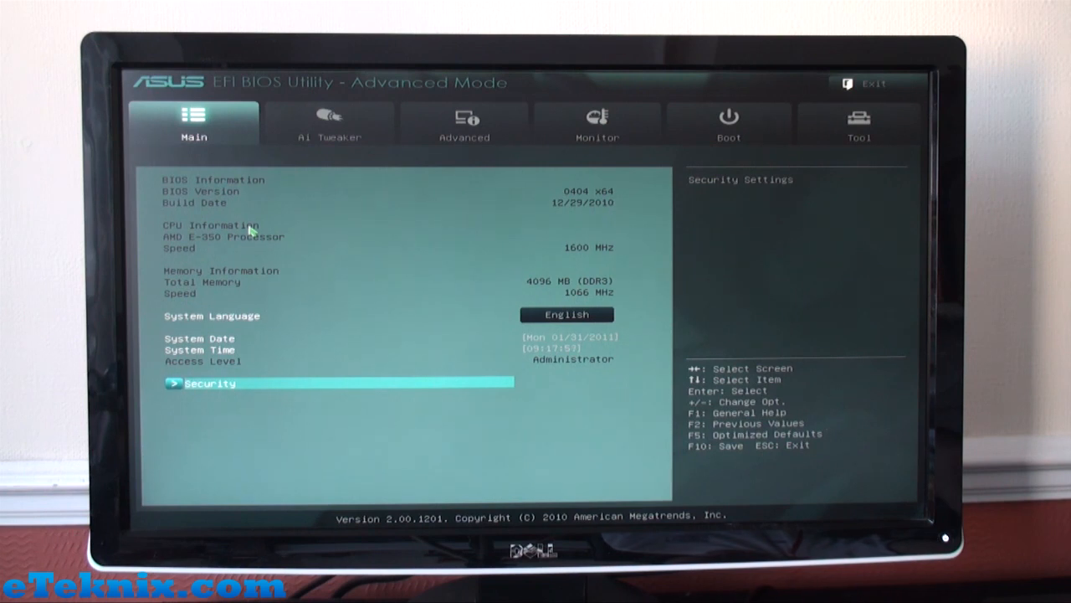
mouse_move(328, 121)
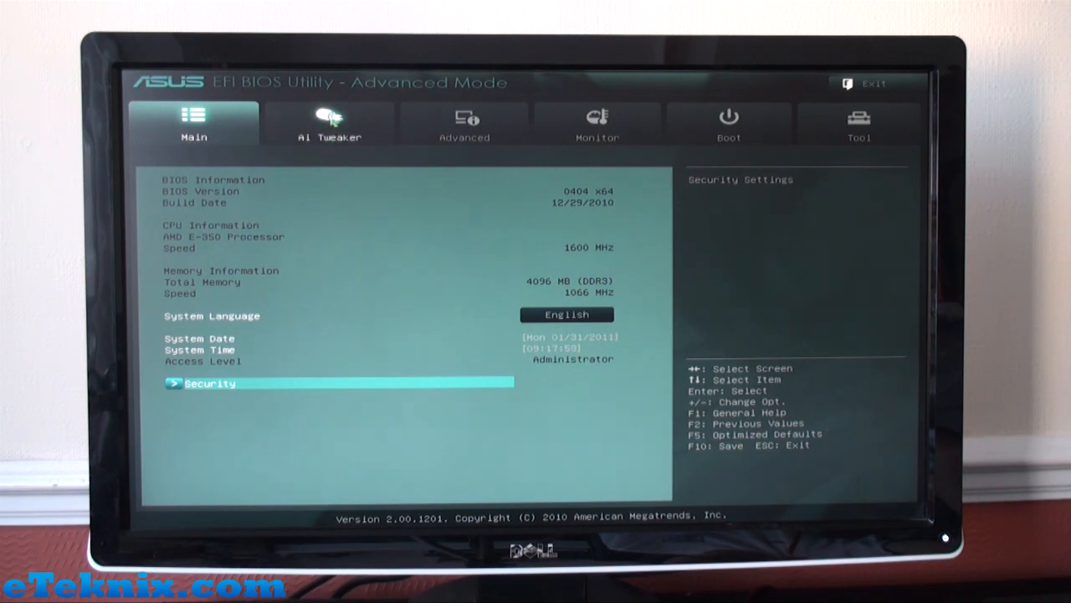
click(328, 124)
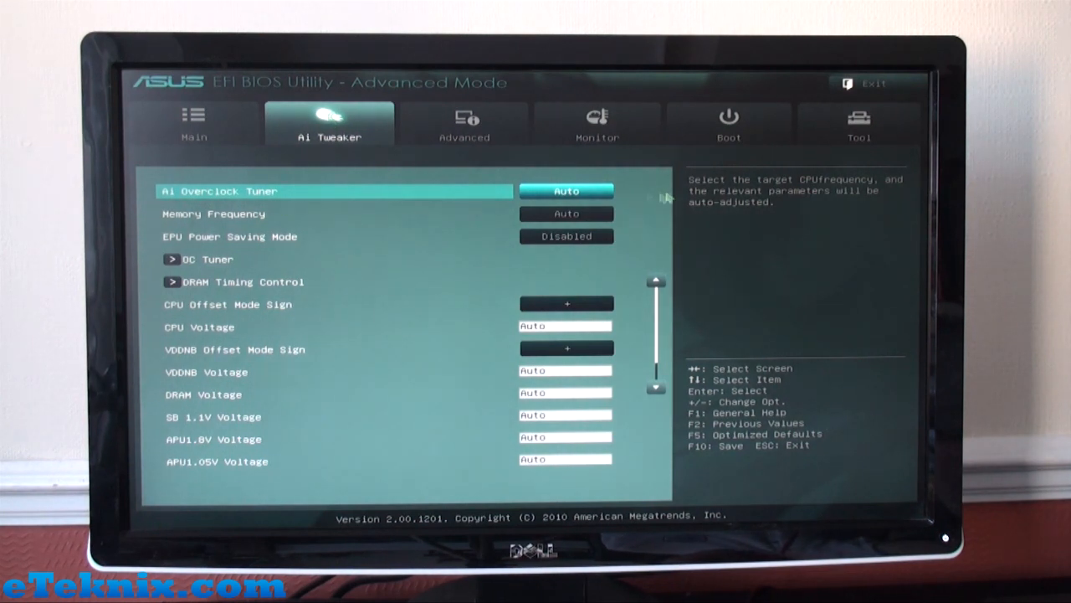
Set Ai Overclock Tuner to Auto and Memory Frequency to DDR3-1333MHz
click(566, 191)
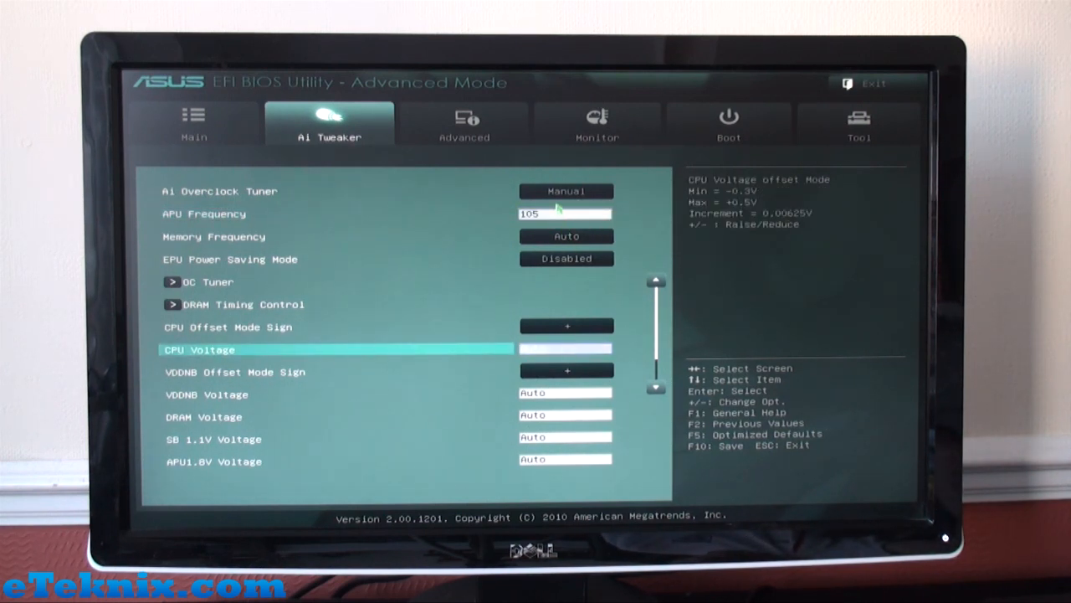
click(566, 190)
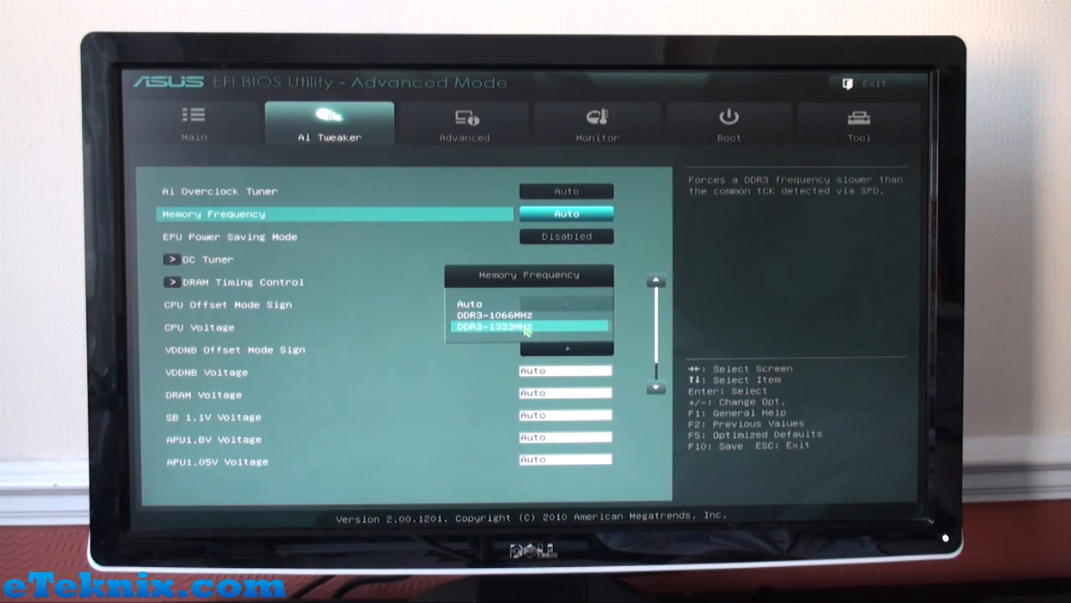
click(525, 325)
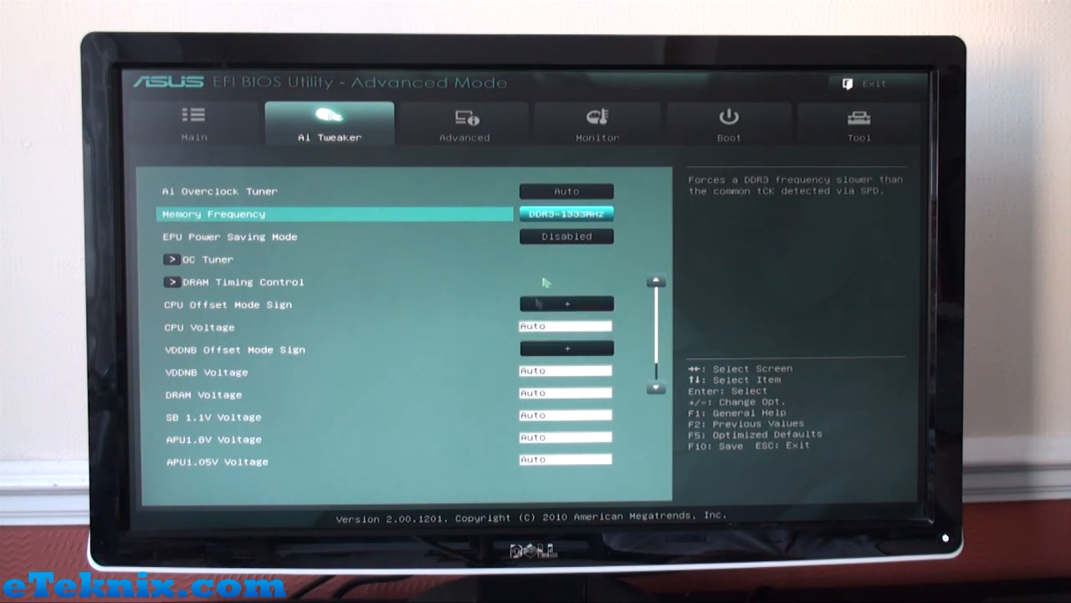
Keep EPU Power Saving Mode Disabled and select the OC Tuner entry
click(566, 236)
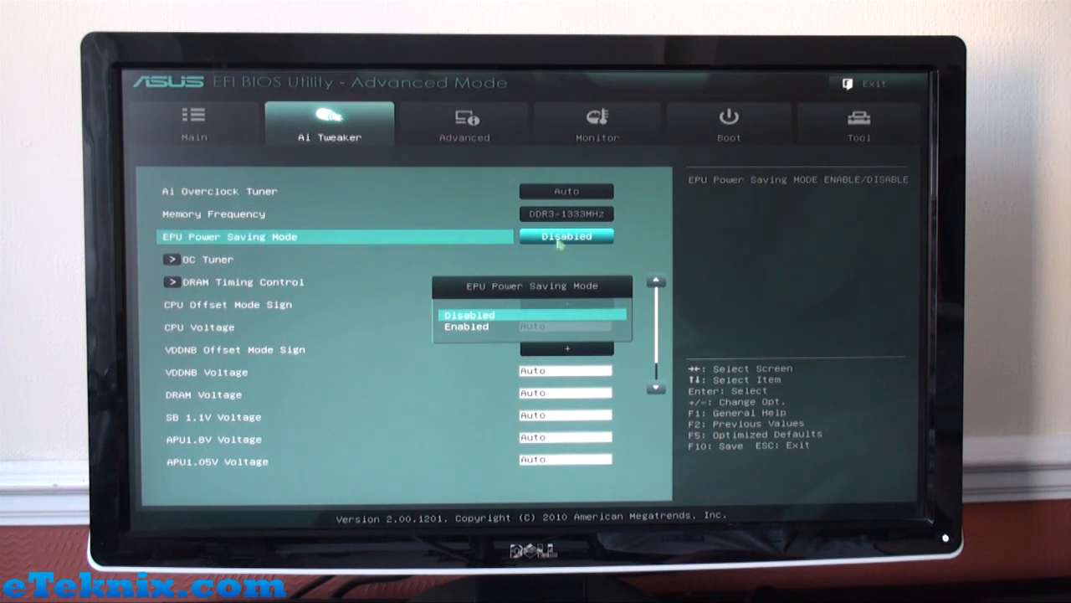
click(470, 315)
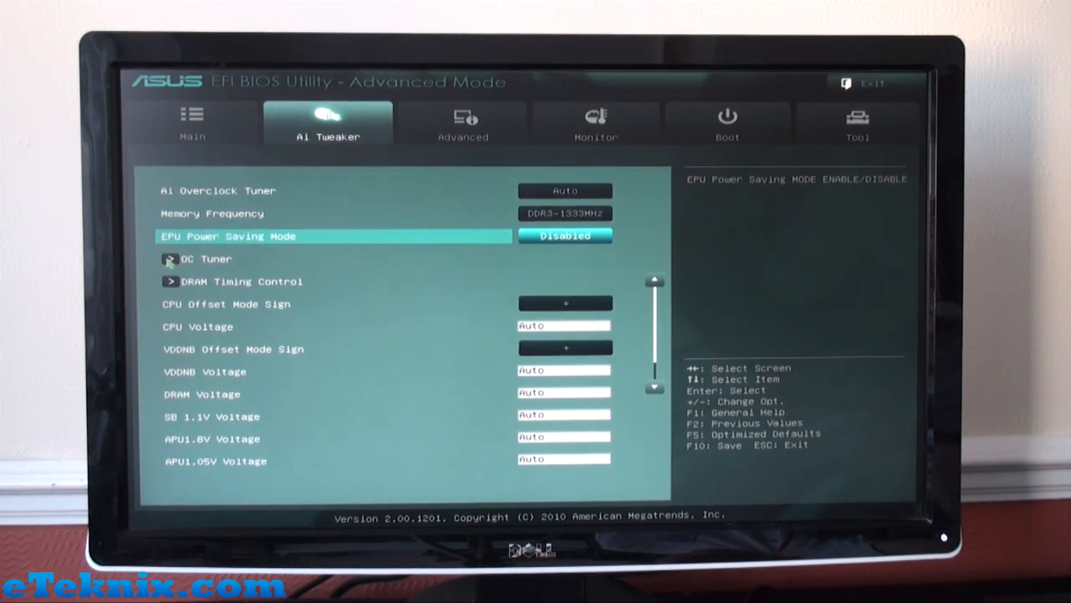
click(206, 257)
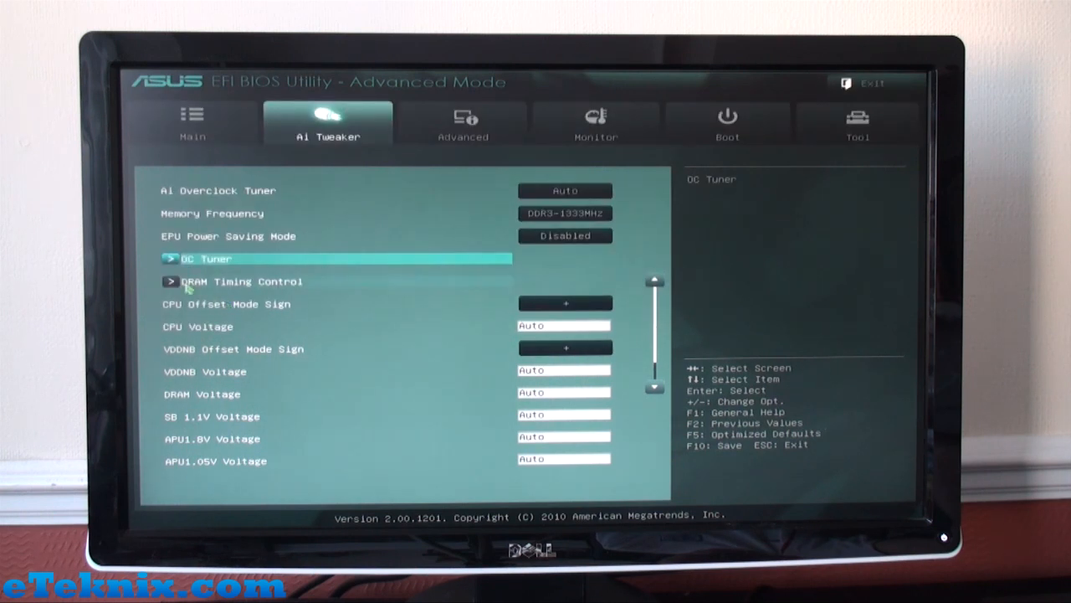
click(242, 281)
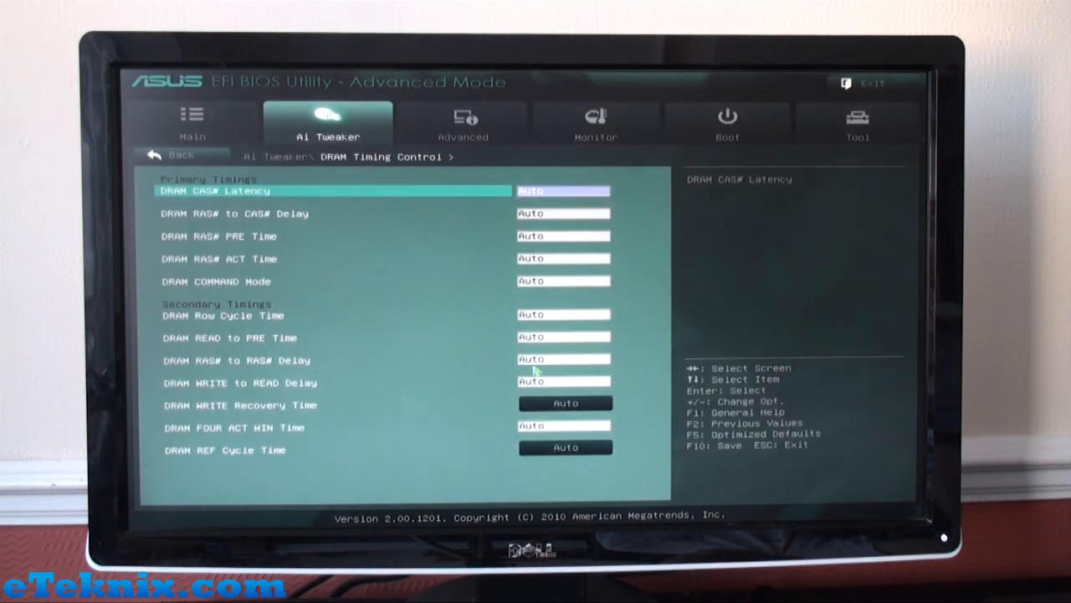
mouse_move(267, 214)
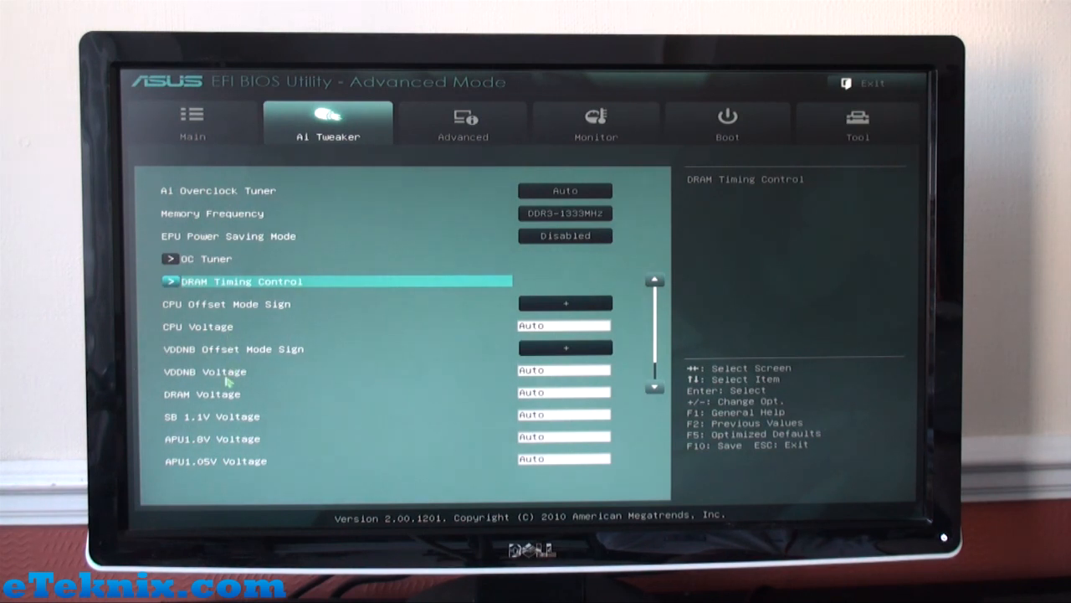
key(Down)
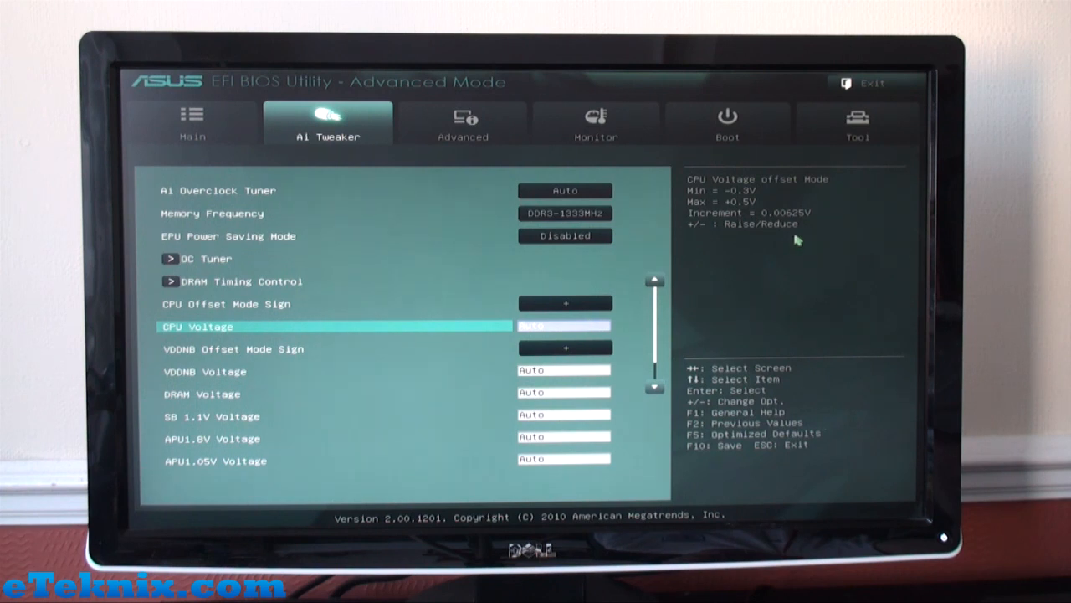
mouse_move(254, 393)
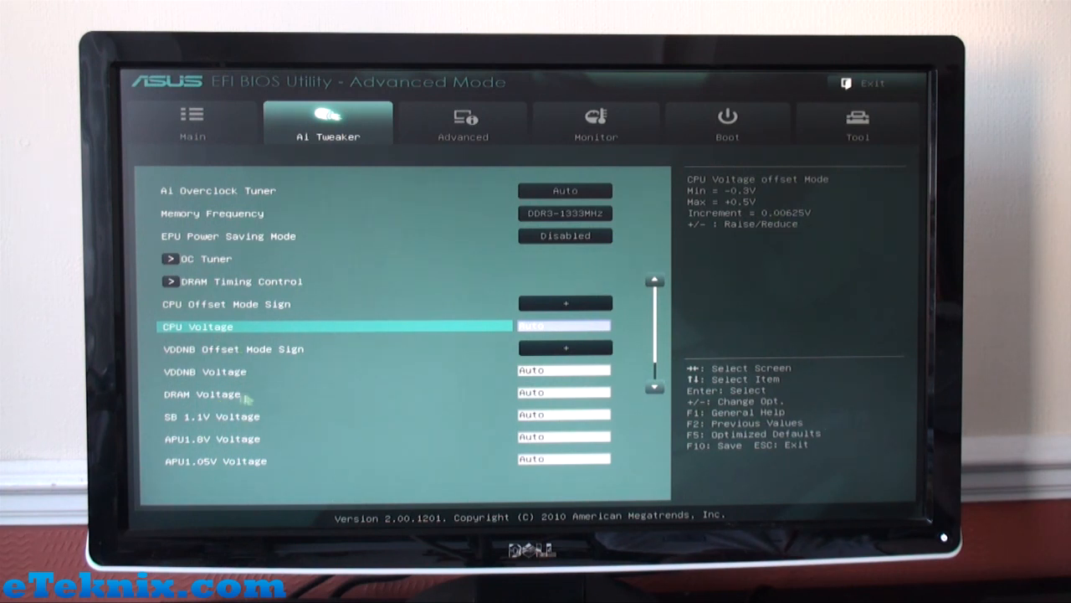
mouse_move(258, 397)
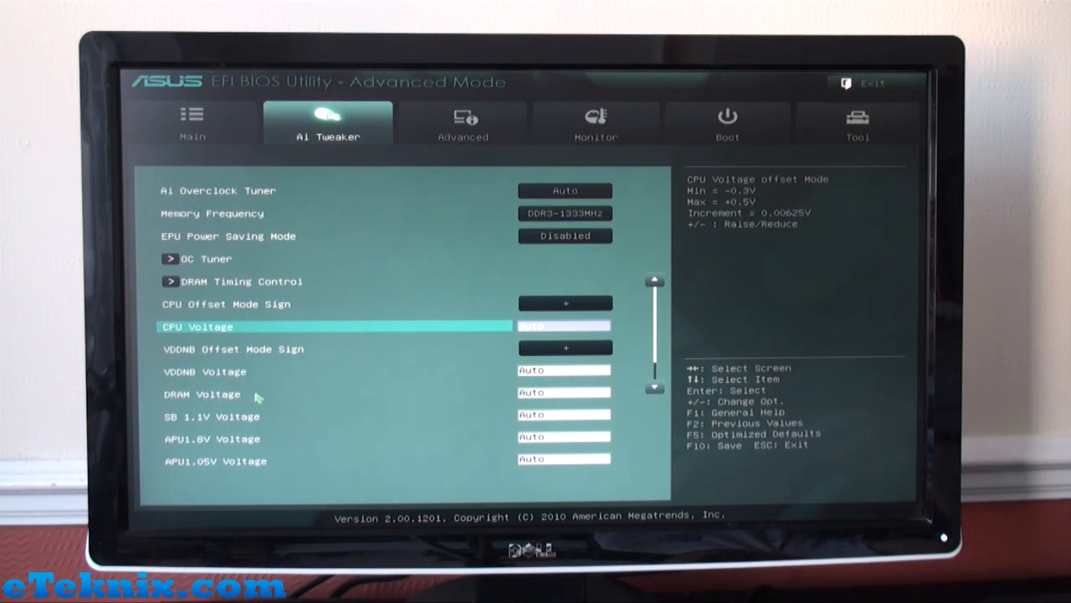
key(down)
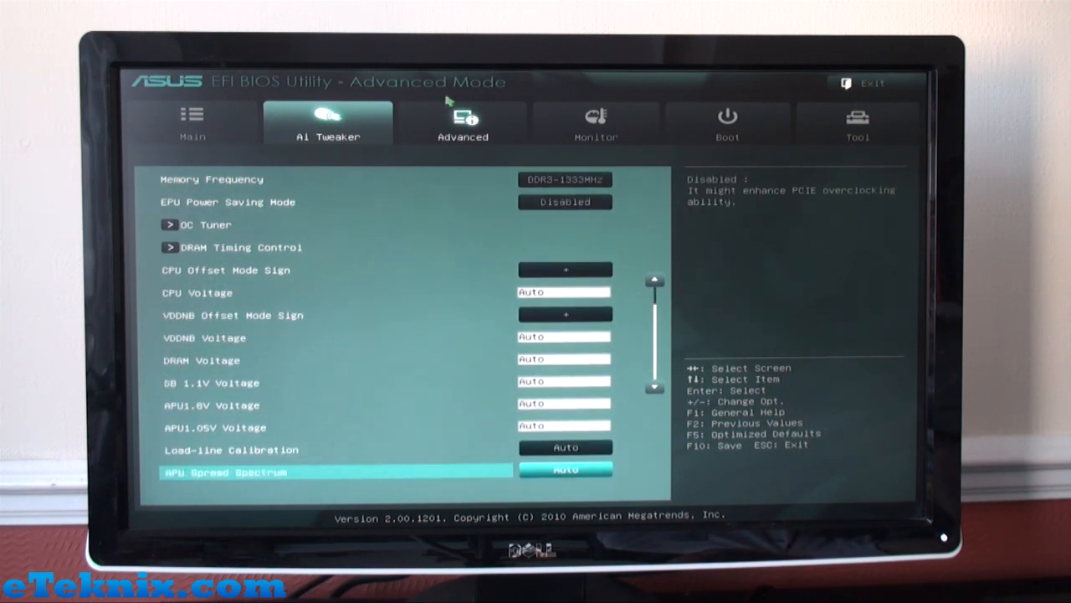
Browse the Advanced section's CPU, SATA and USB Configuration pages
click(462, 124)
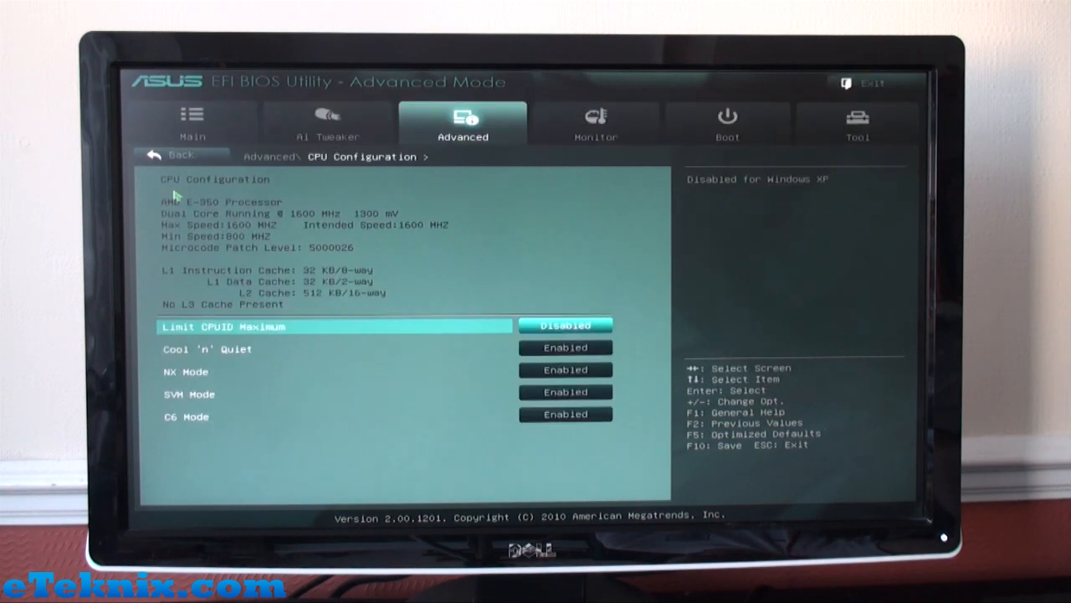
mouse_move(316, 366)
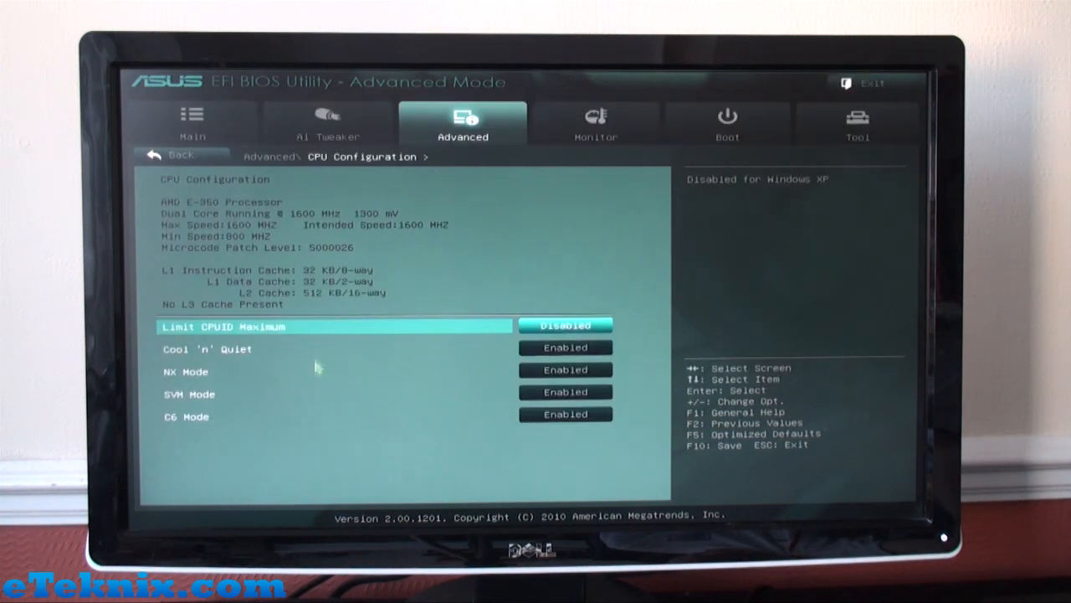
click(566, 347)
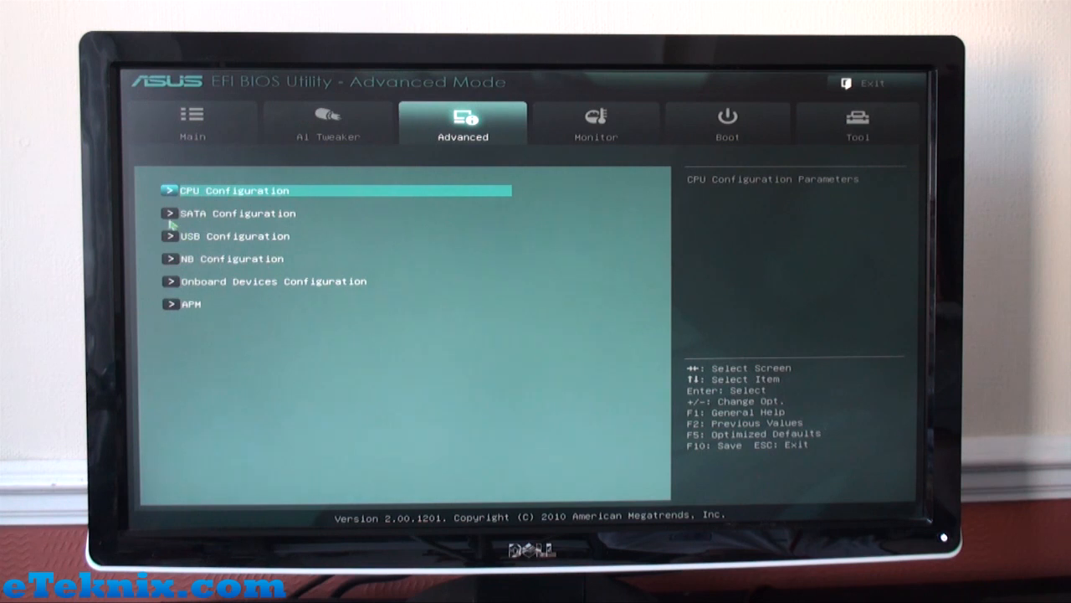
click(238, 213)
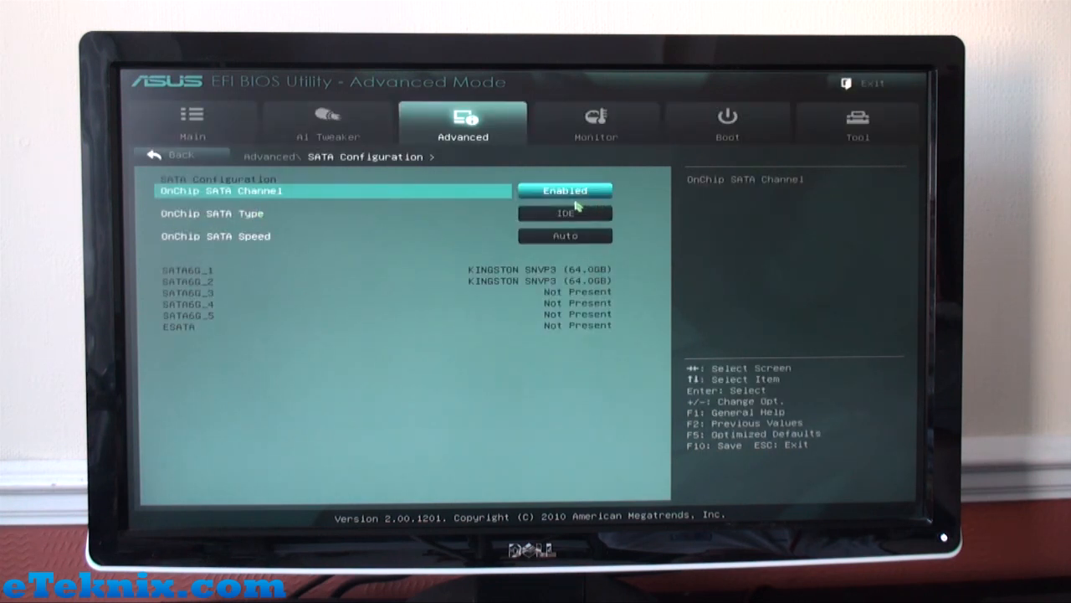
click(565, 213)
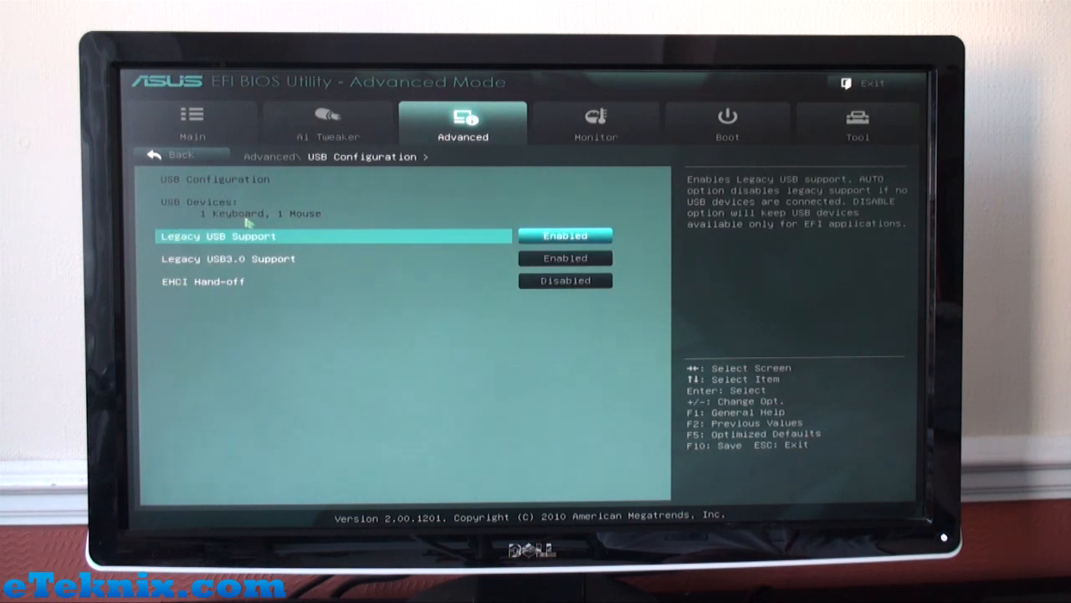
mouse_move(516, 243)
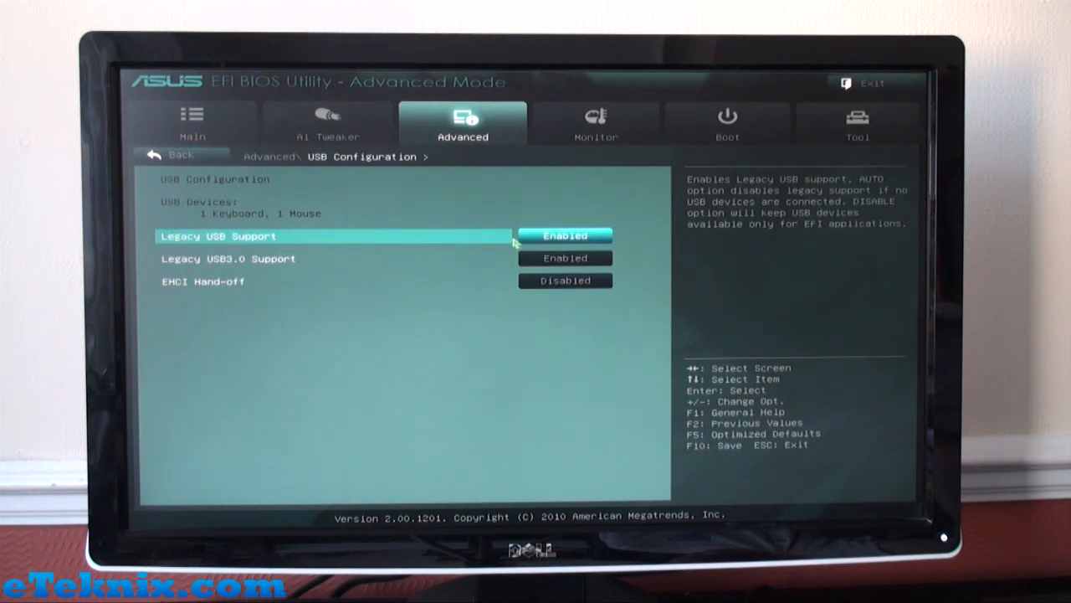
mouse_move(552, 265)
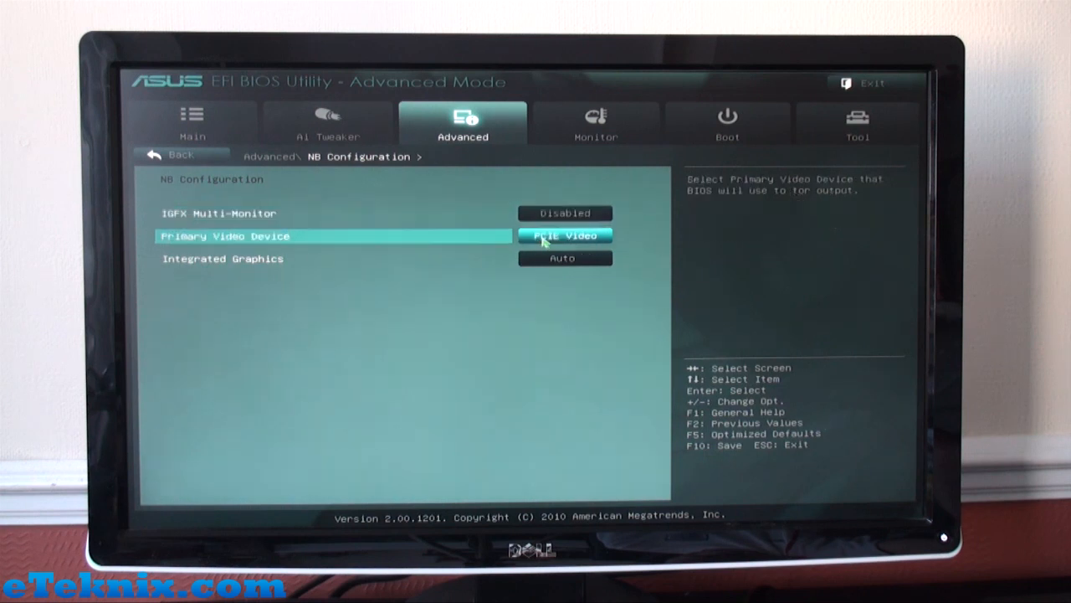
Leave NB Configuration, view Front Panel Type and Serial Port Configuration, reaching APM
click(566, 235)
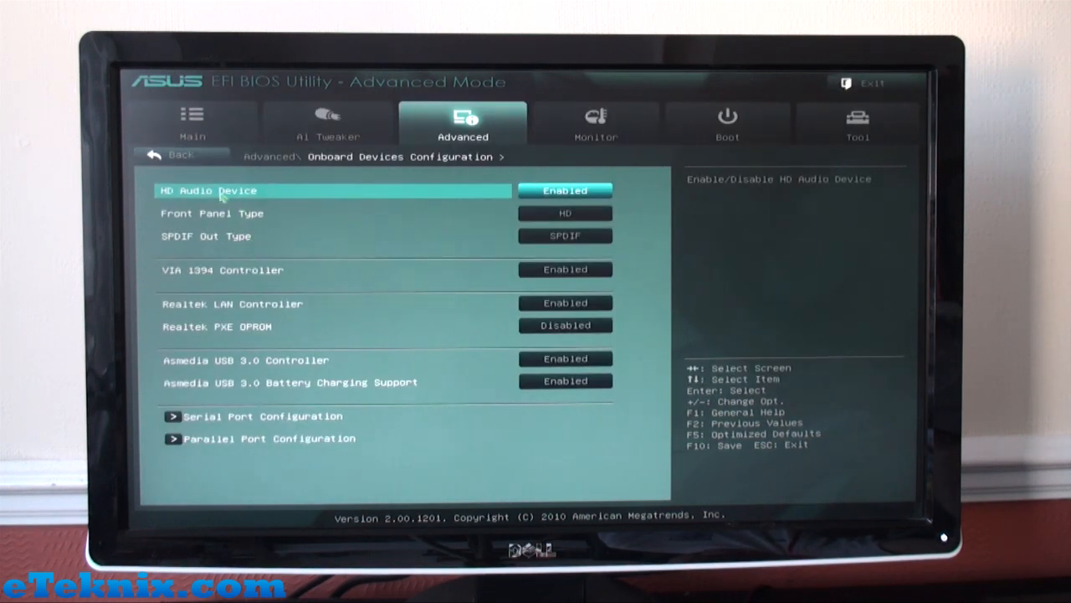
click(566, 212)
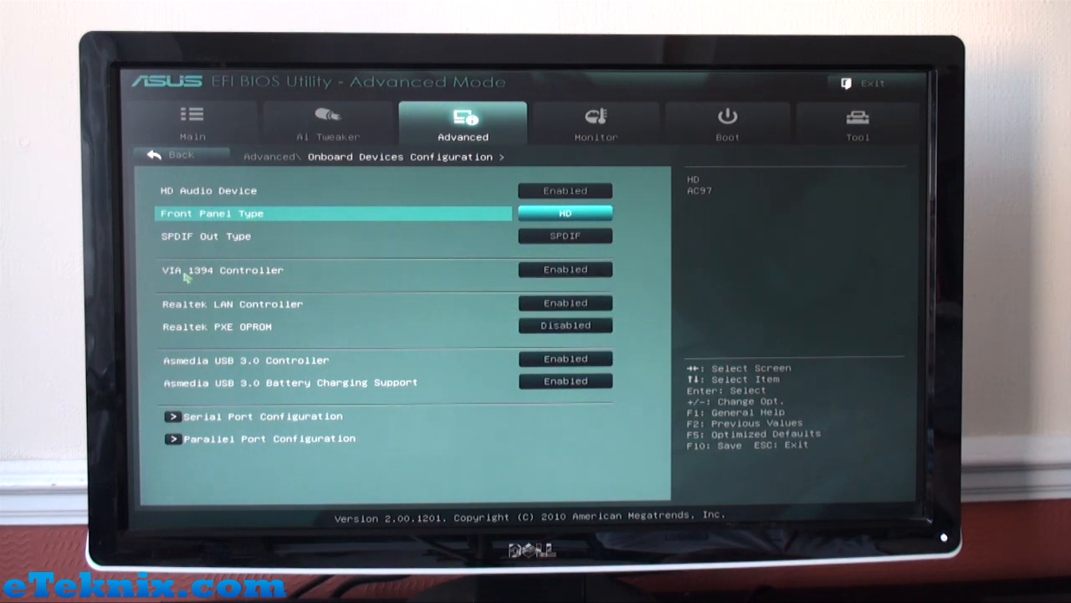
mouse_move(188, 277)
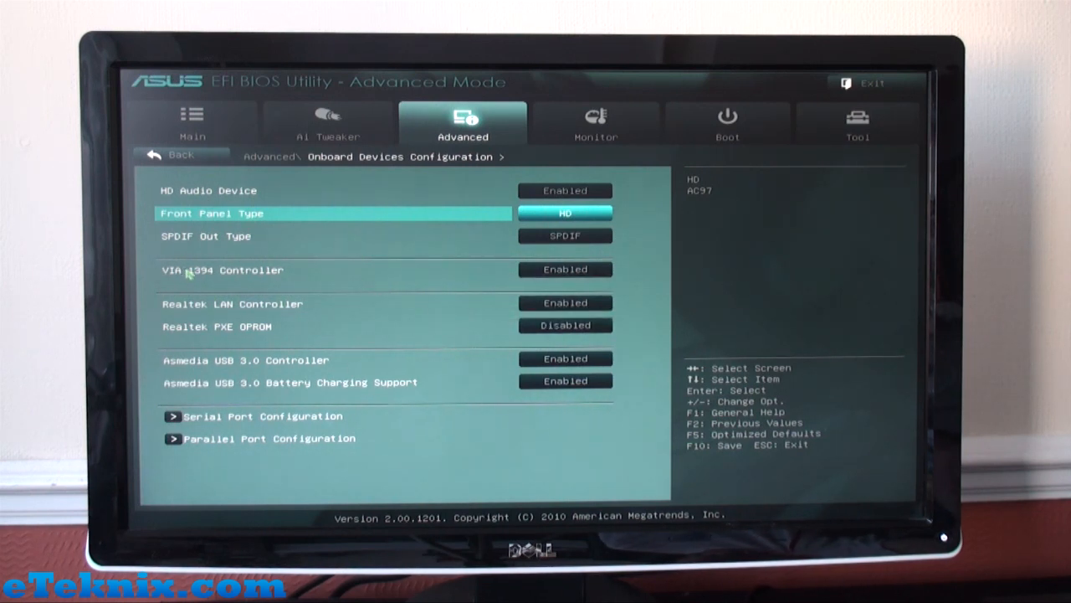
mouse_move(248, 276)
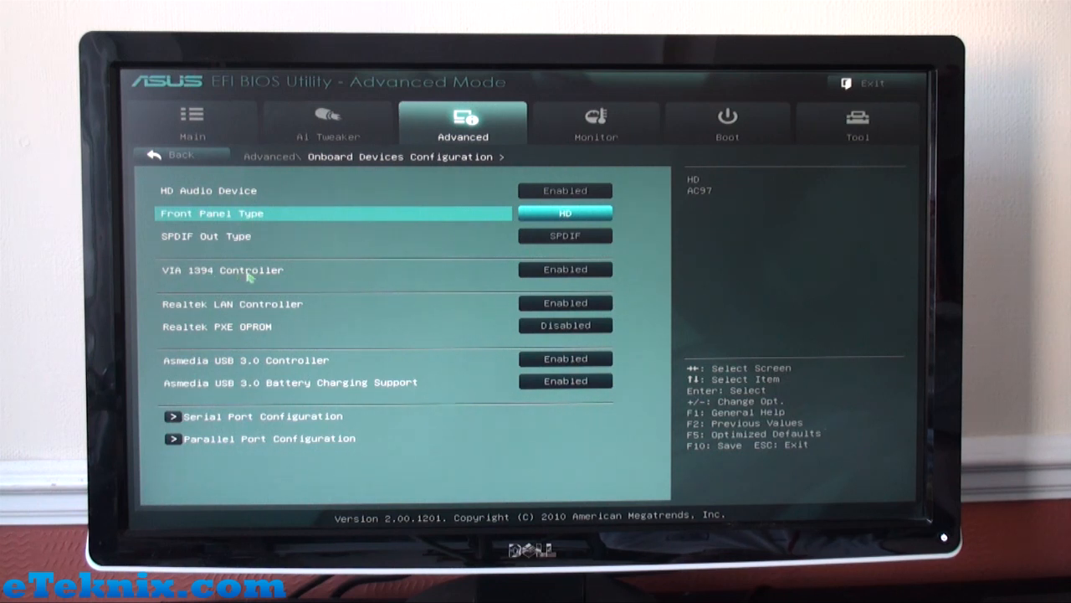
mouse_move(561, 326)
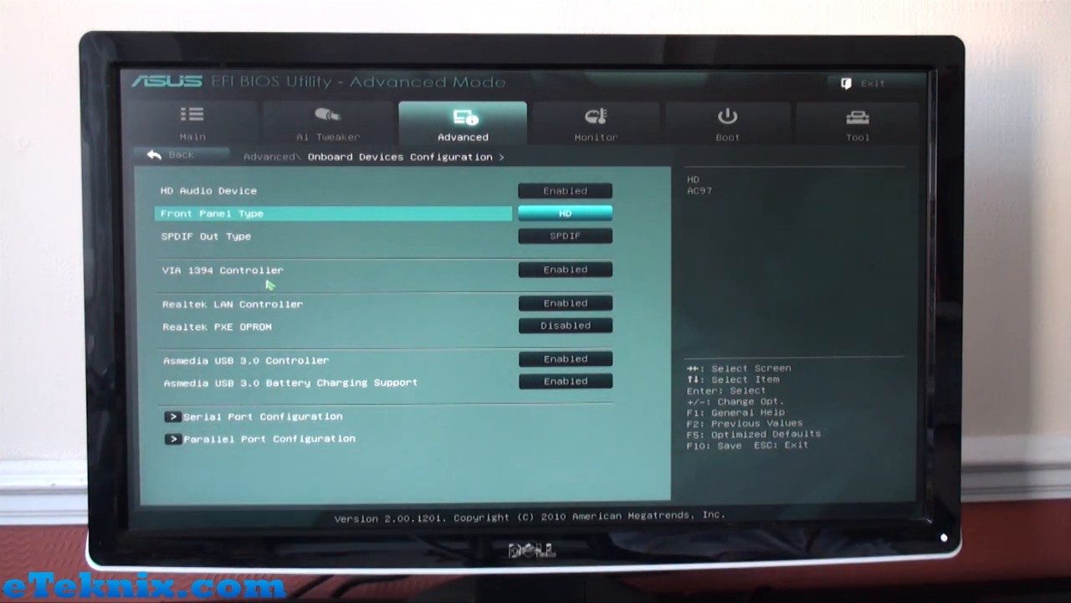
mouse_move(274, 215)
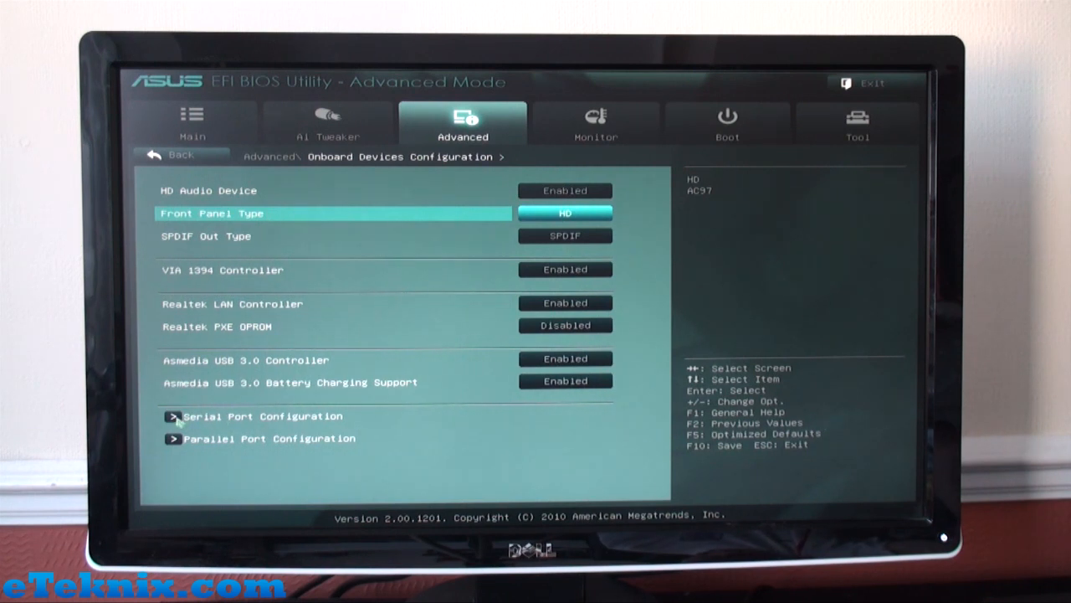
click(261, 415)
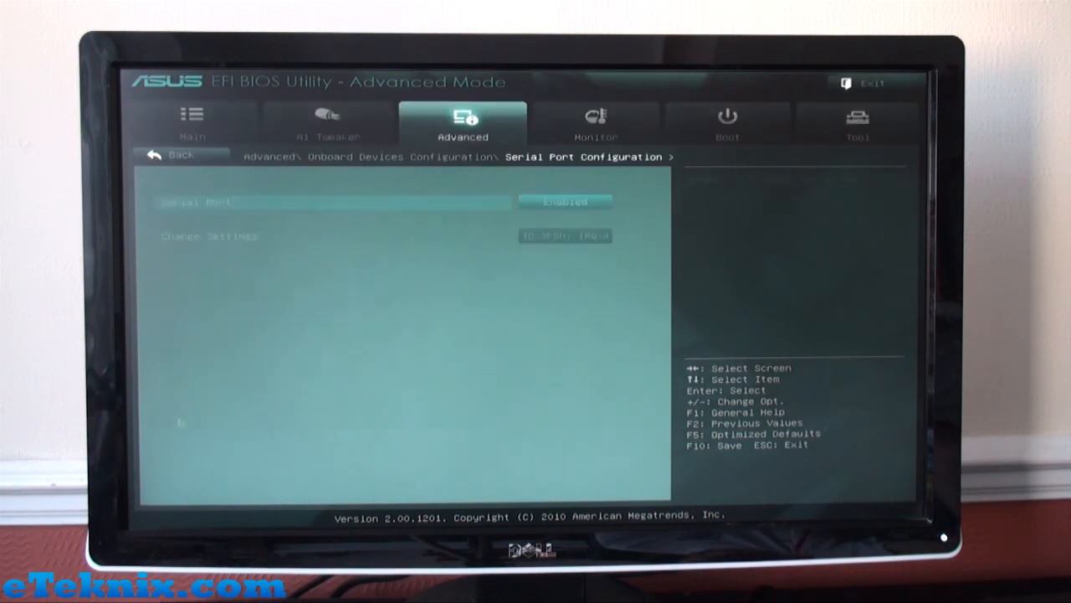
click(181, 154)
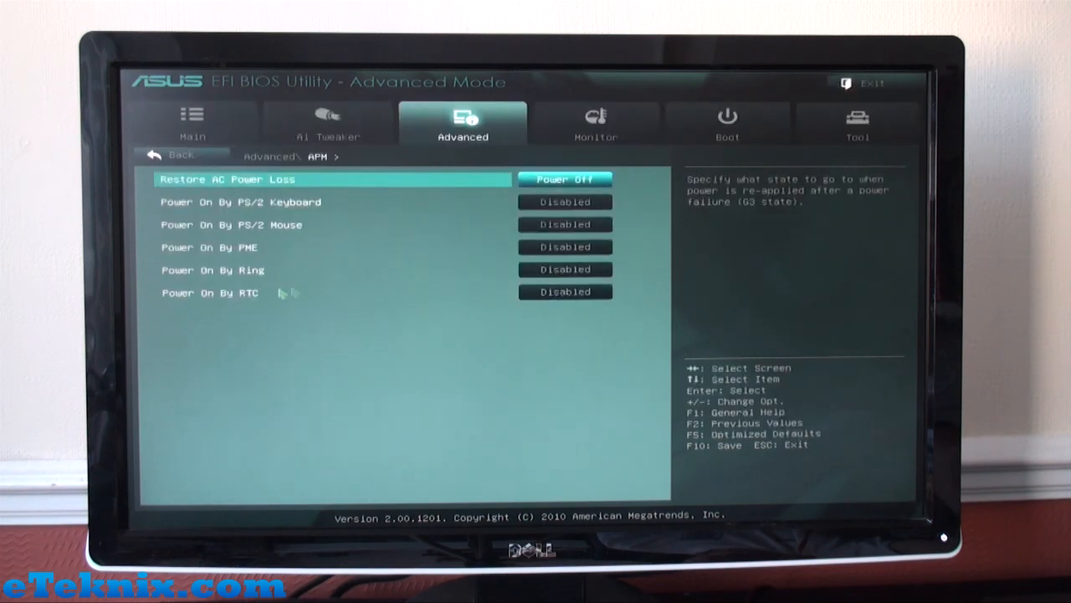
mouse_move(304, 258)
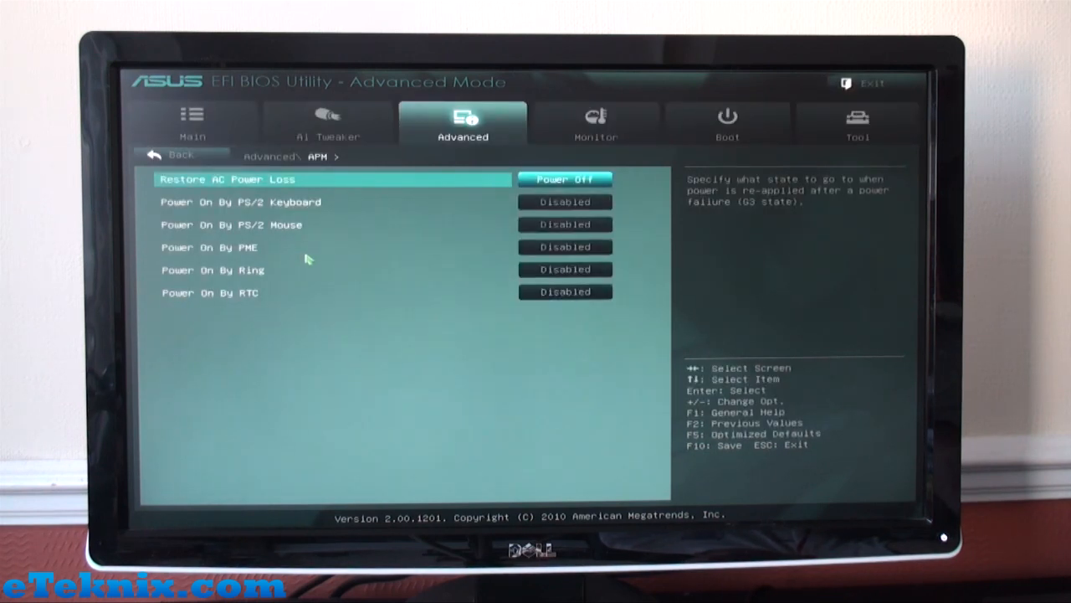
Review Monitor temperatures, fans and voltages from CPU Voltage down to Anti Surge Support
click(596, 124)
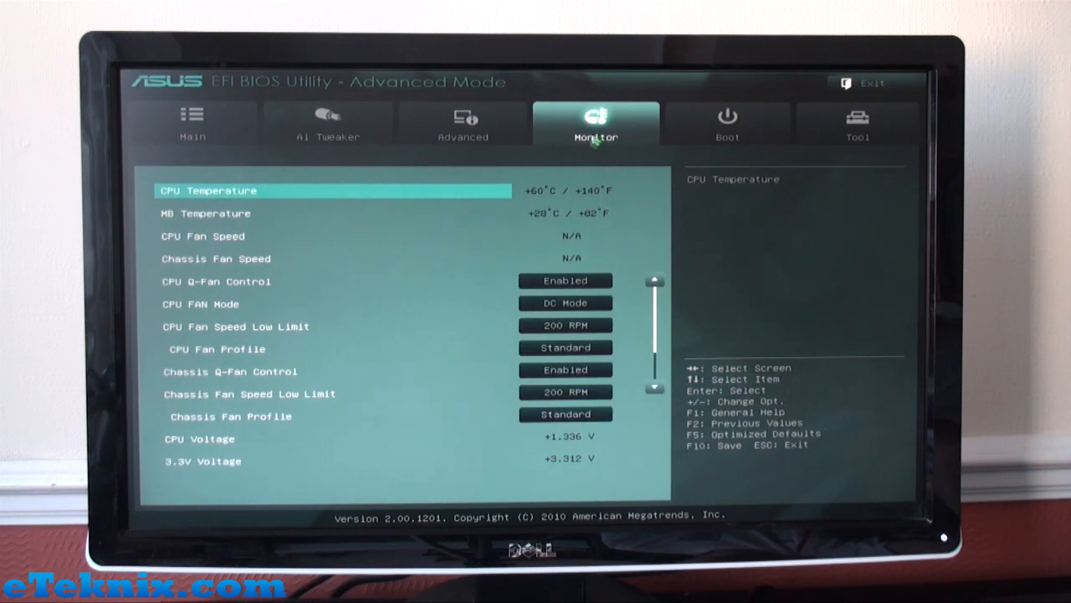
mouse_move(539, 201)
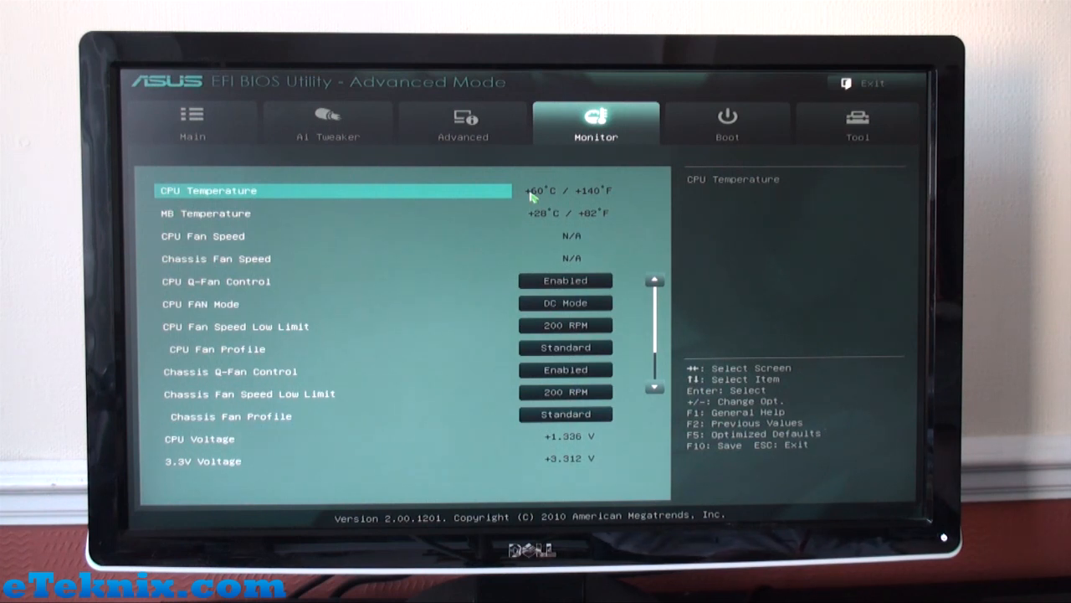
mouse_move(410, 211)
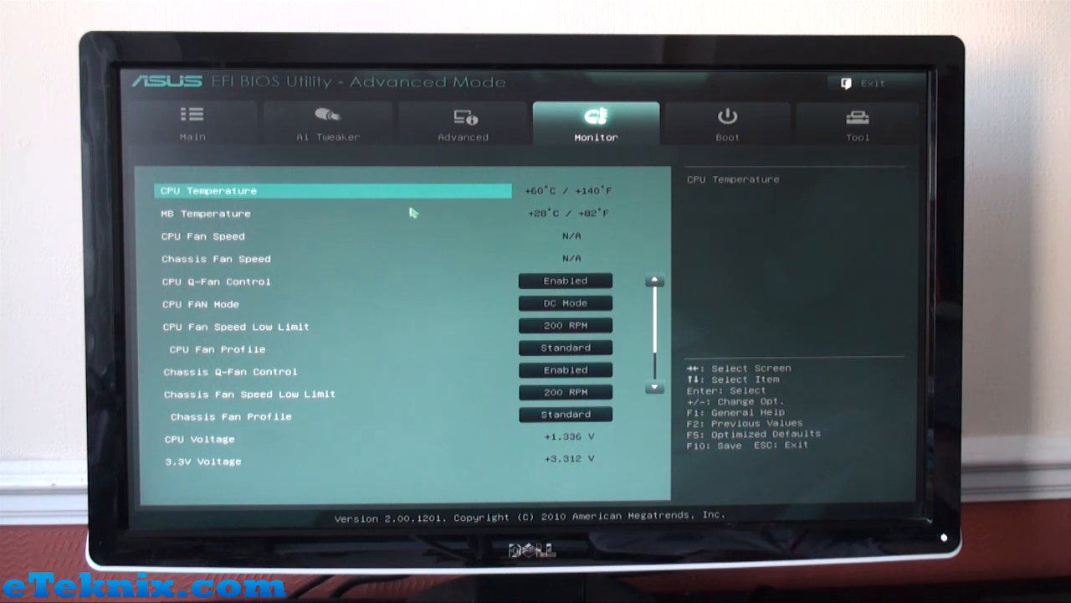
mouse_move(632, 245)
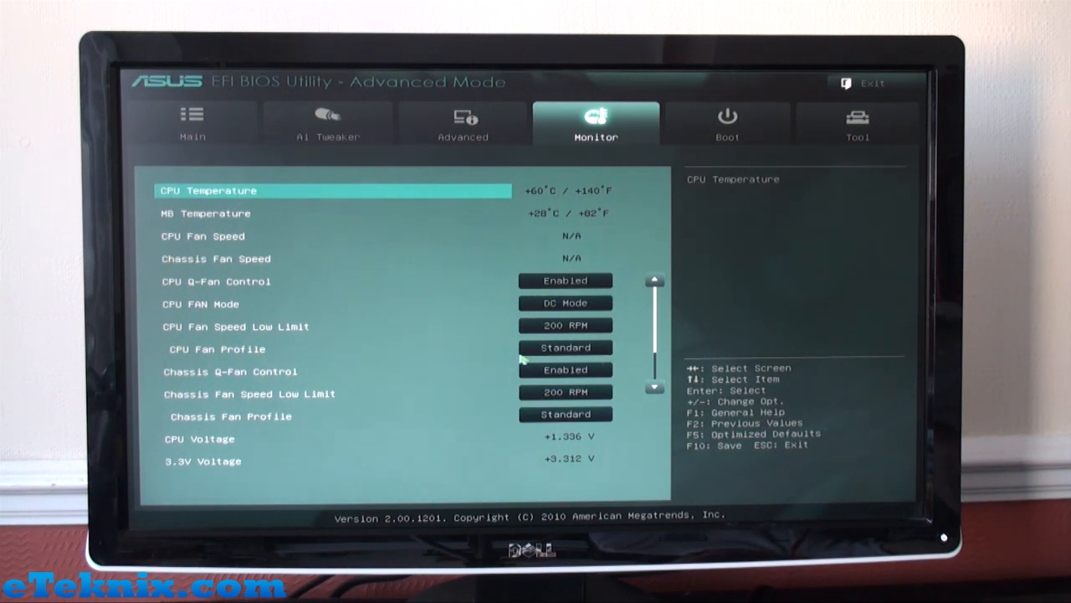
key(Down)
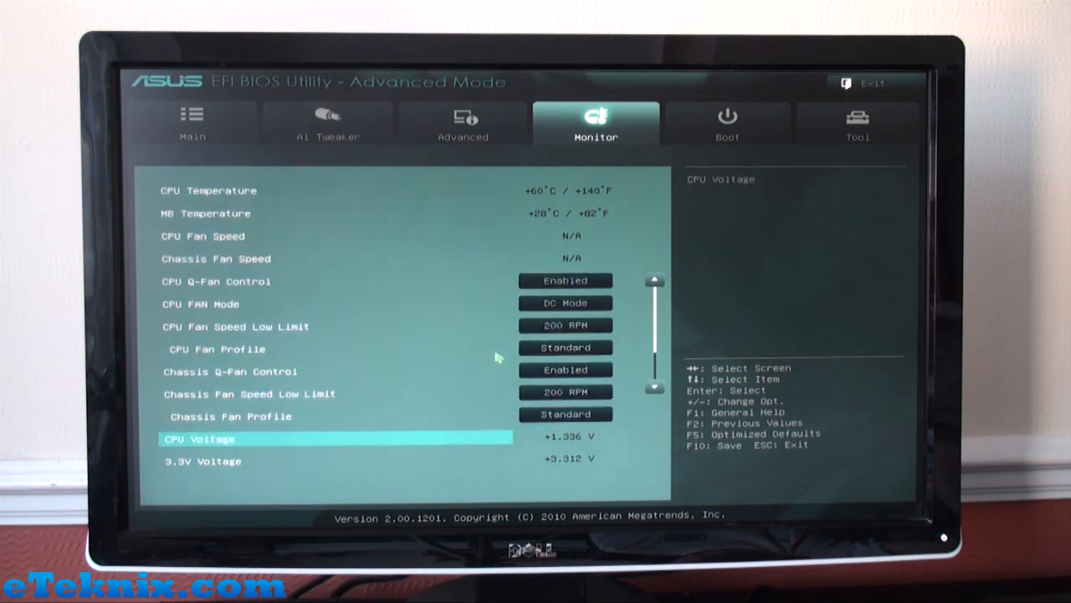
scroll(down, 3)
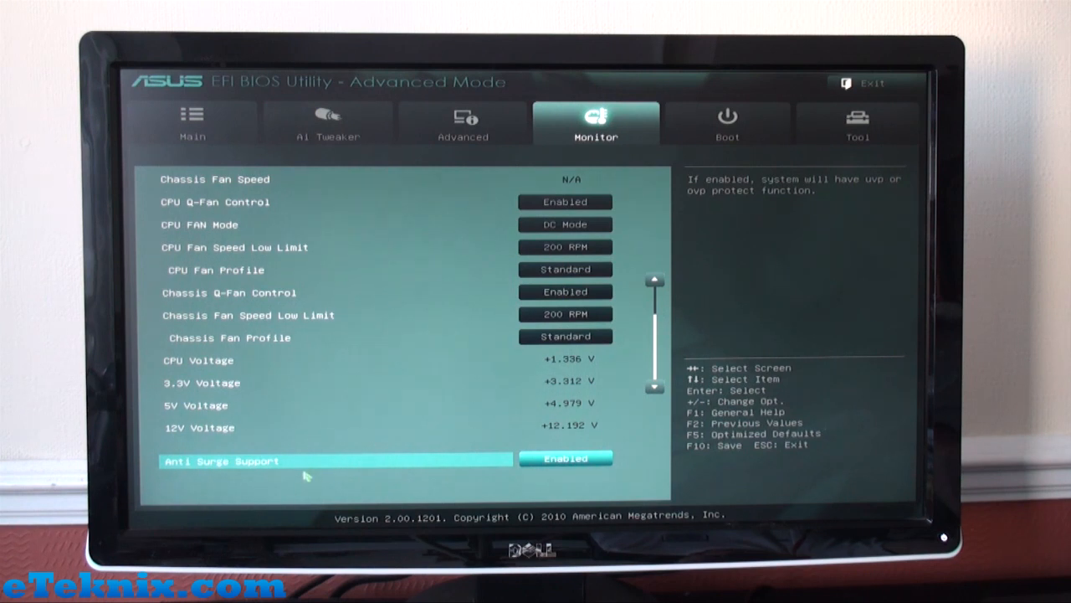
mouse_move(744, 127)
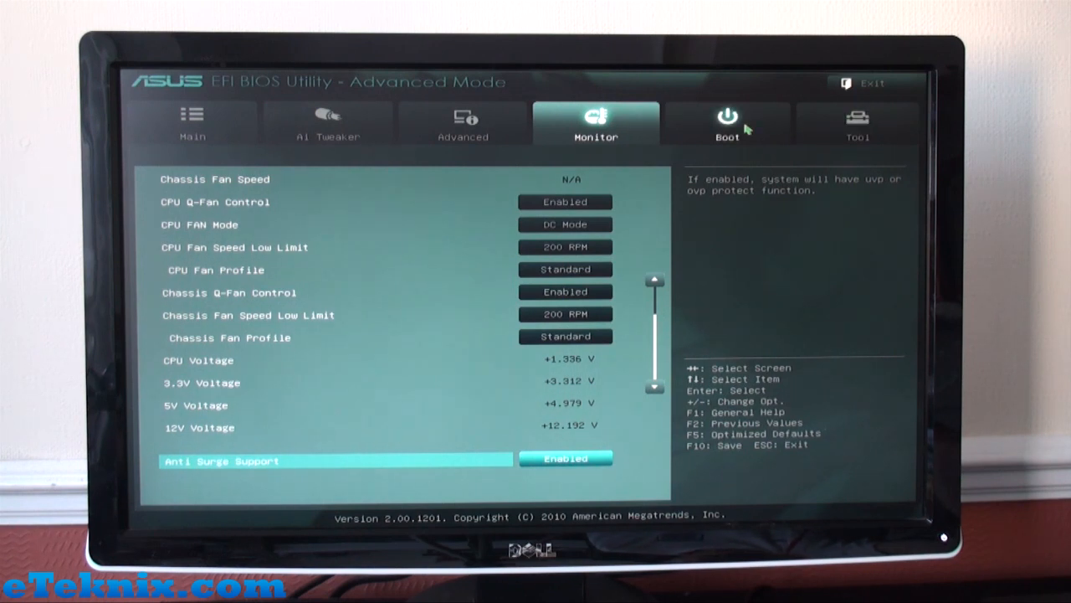
View the Boot page, then the Tool page down to ASUS O.C. Profile
click(726, 124)
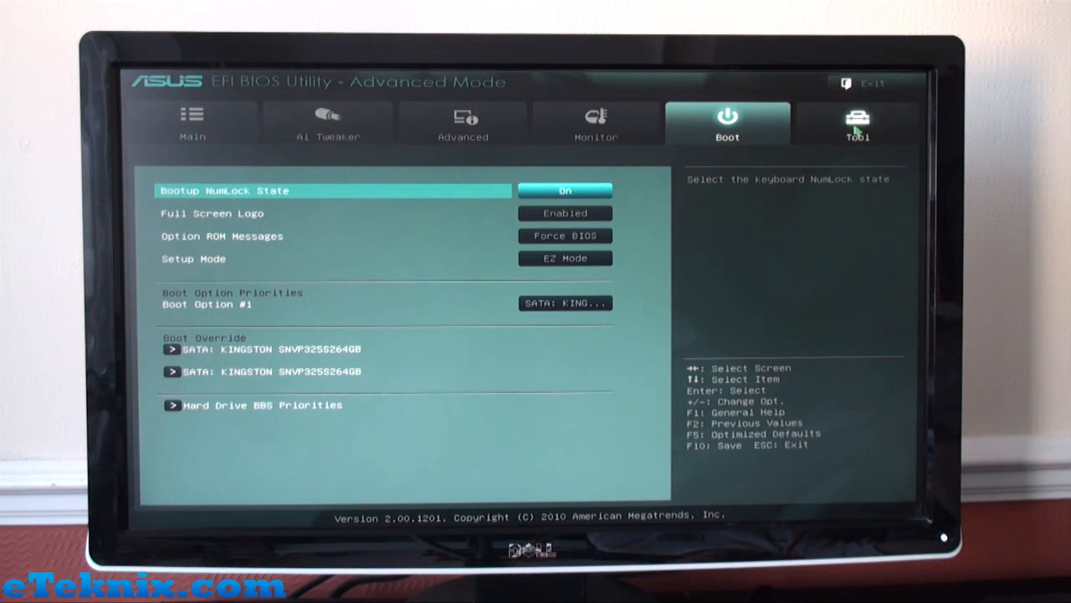
click(857, 120)
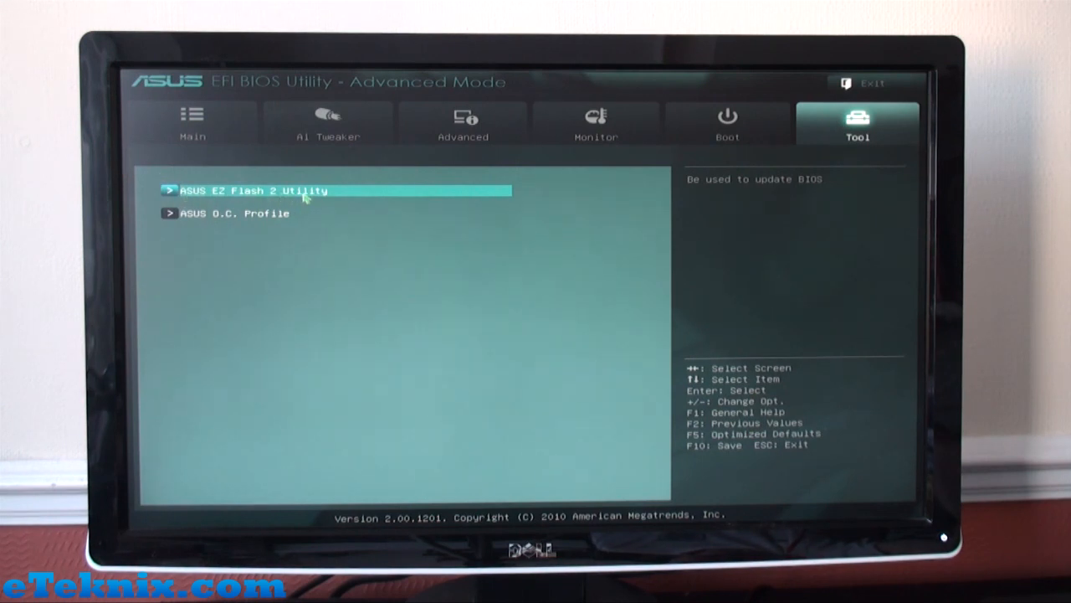
key(Down)
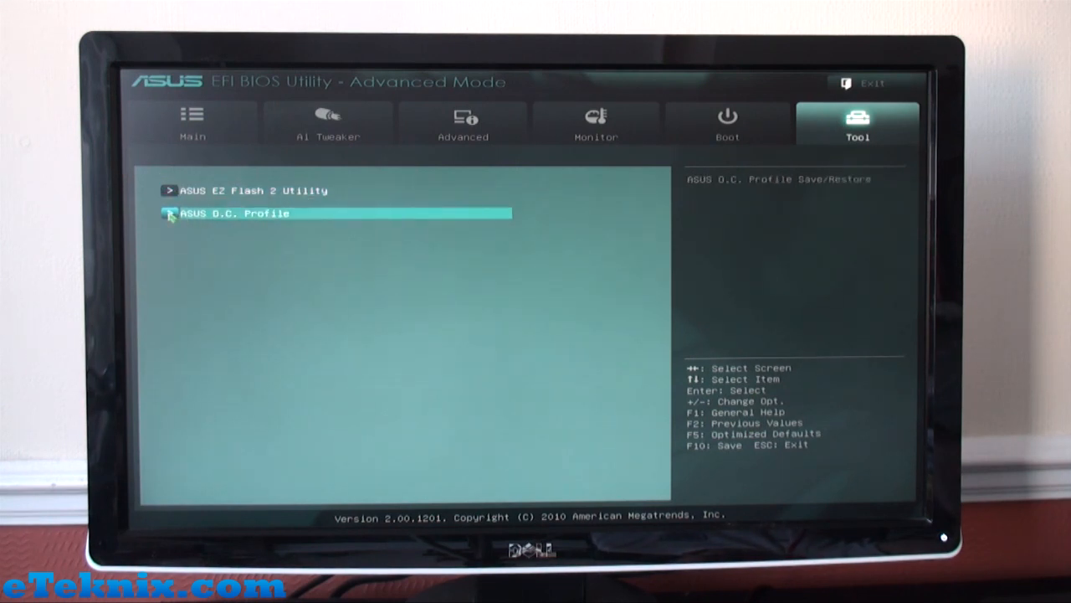
key(Return)
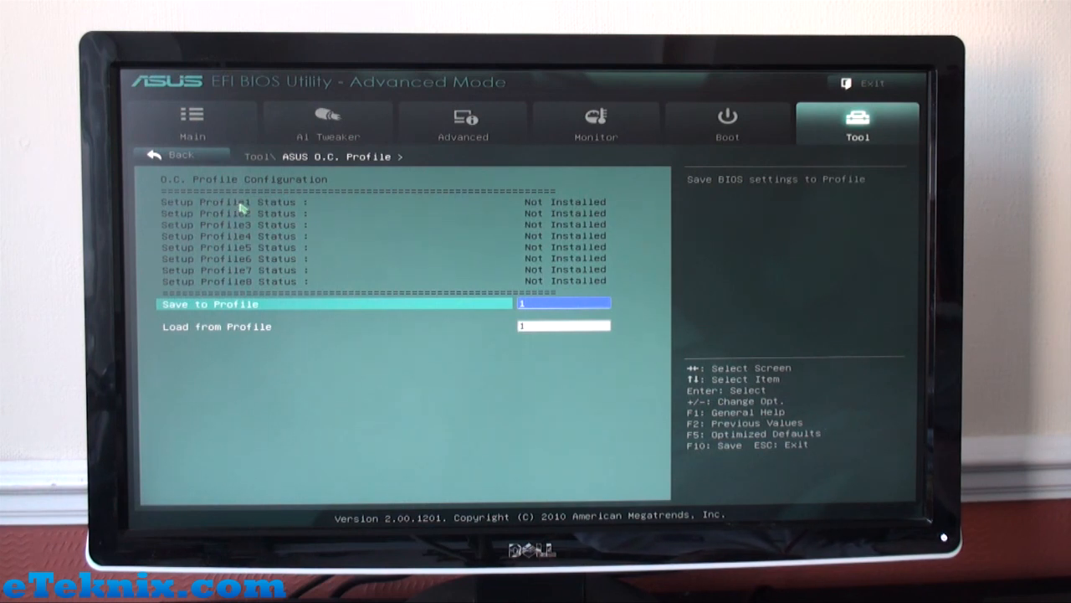
mouse_move(418, 254)
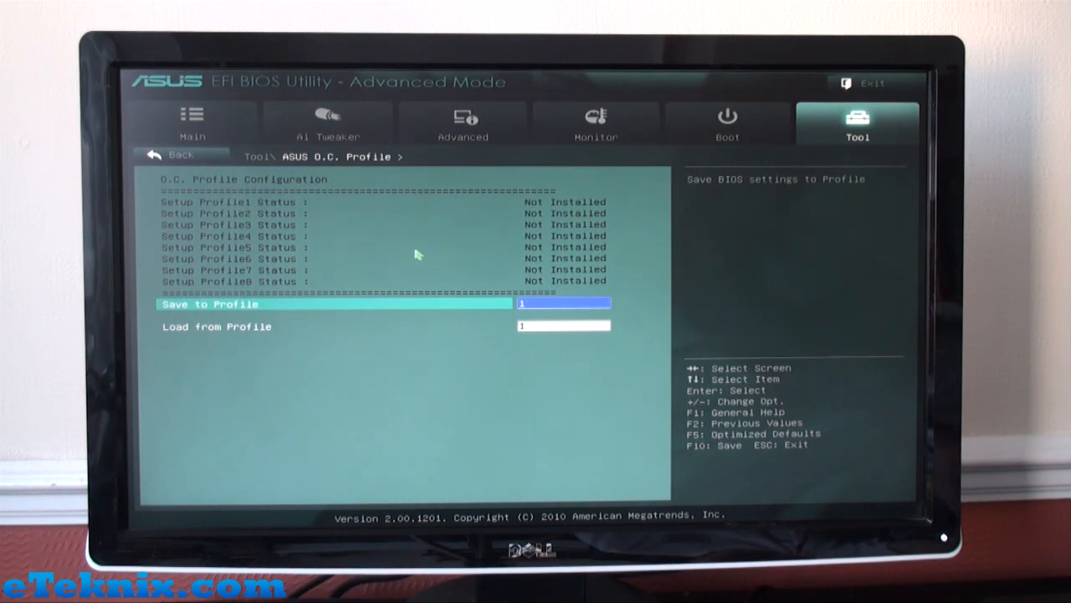
mouse_move(479, 275)
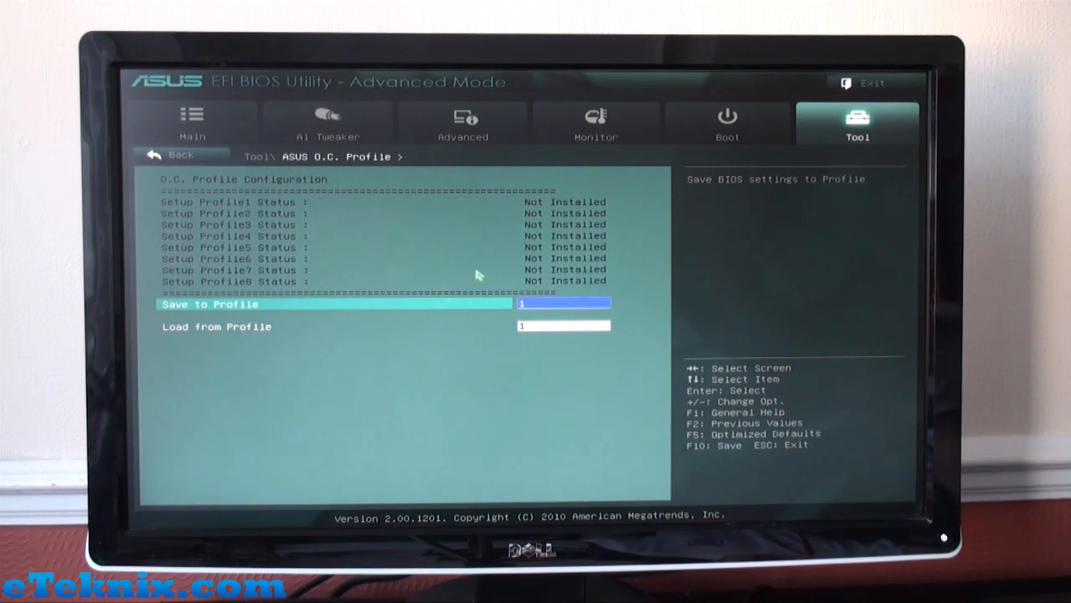
mouse_move(539, 211)
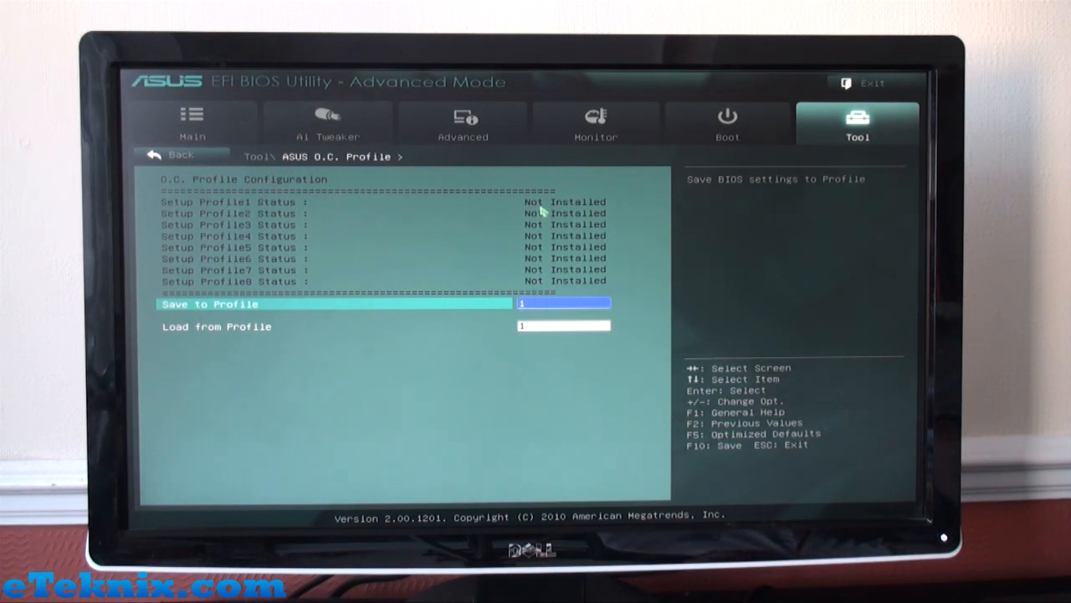
mouse_move(337, 251)
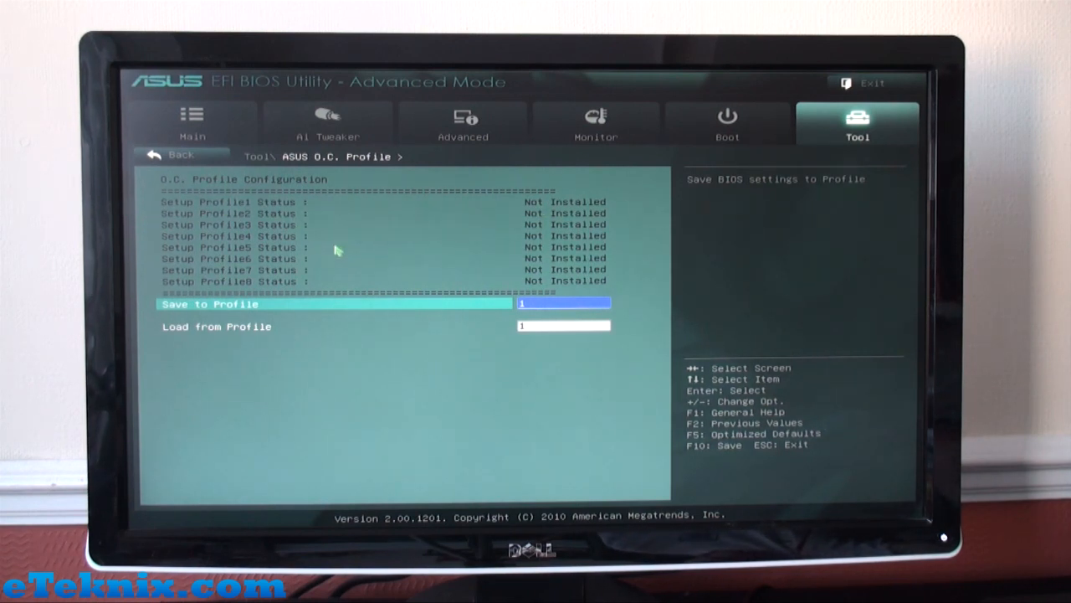
mouse_move(333, 244)
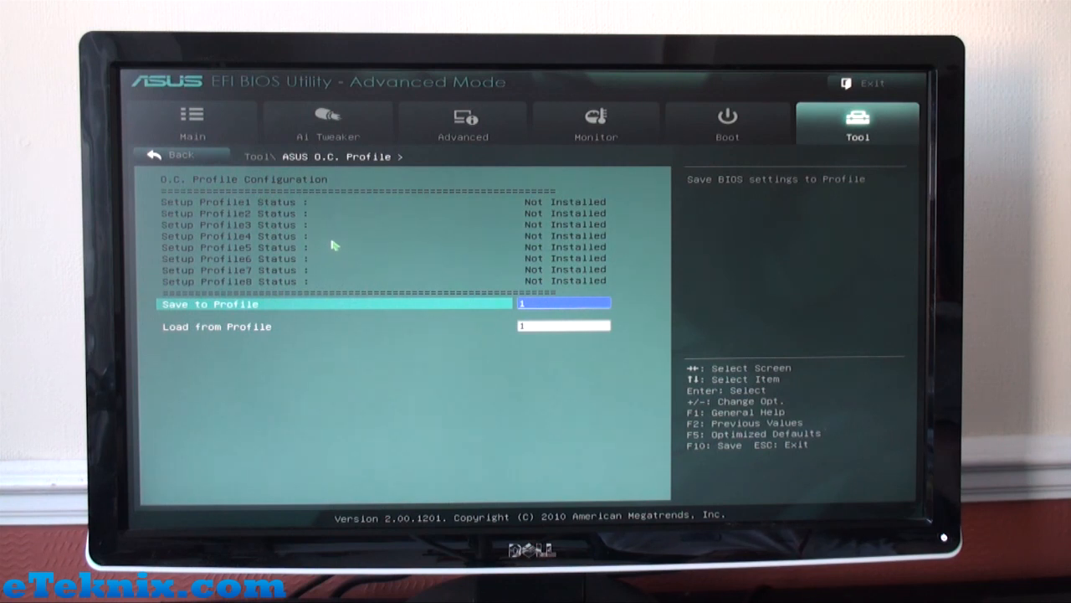
mouse_move(328, 238)
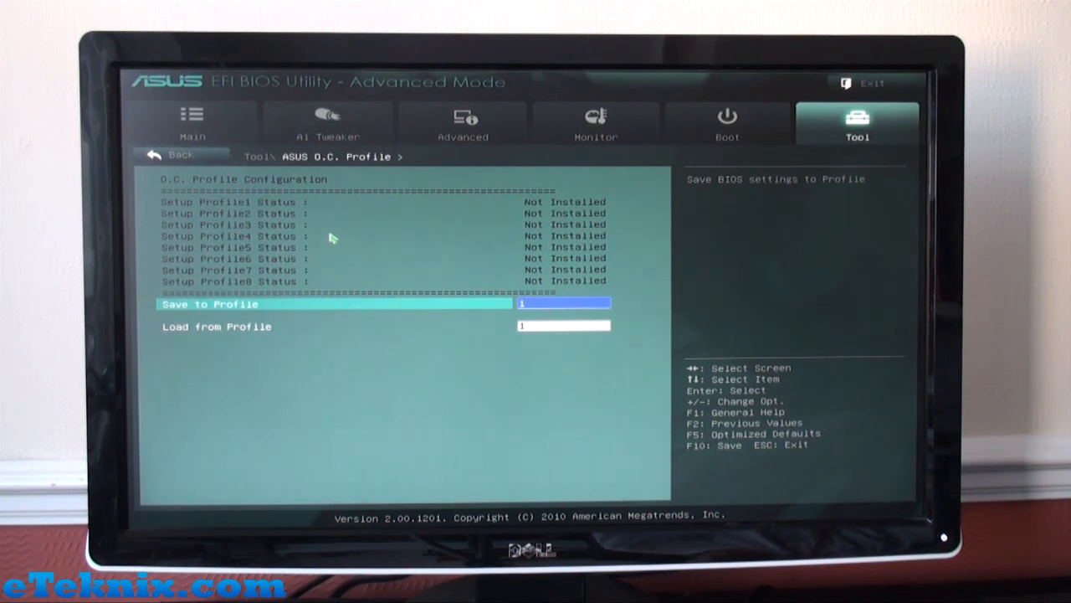
mouse_move(328, 221)
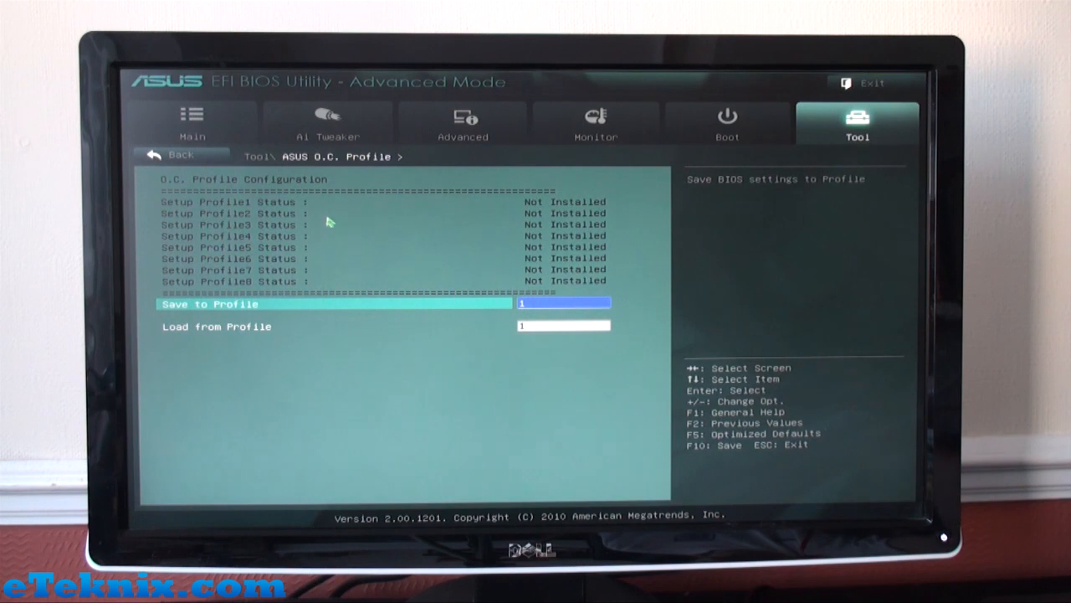
mouse_move(375, 231)
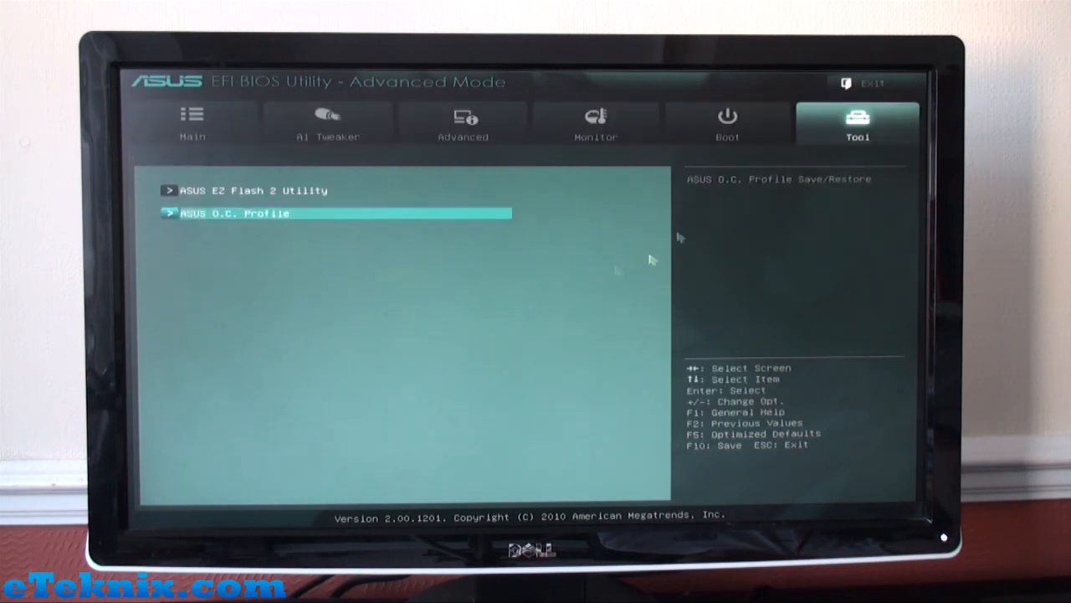
Flip through Main, Ai Tweaker, Monitor and Tool, ending back on Main
click(192, 124)
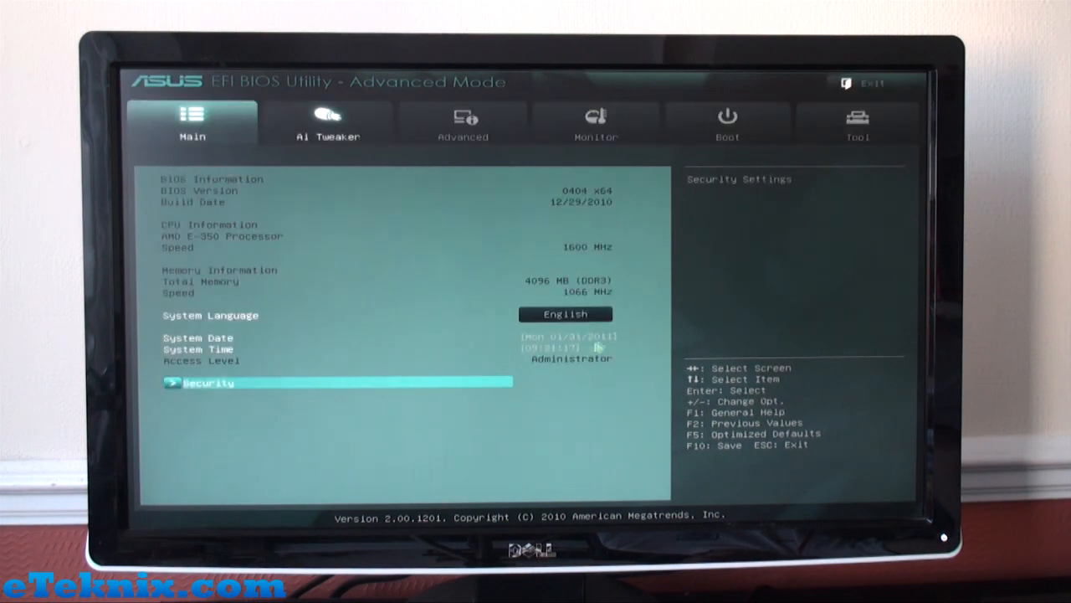
mouse_move(468, 436)
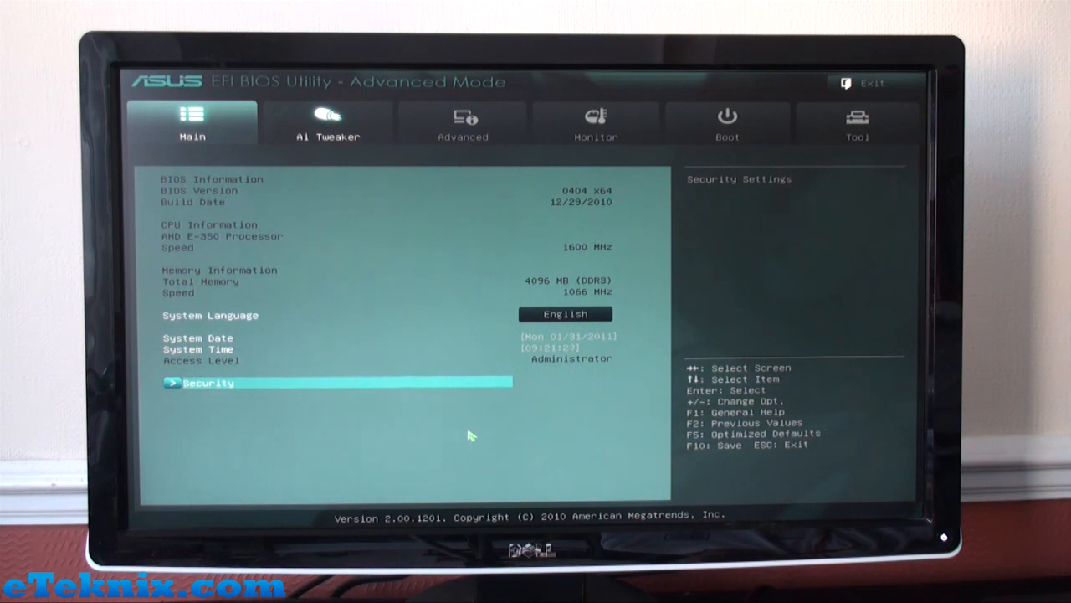
mouse_move(610, 168)
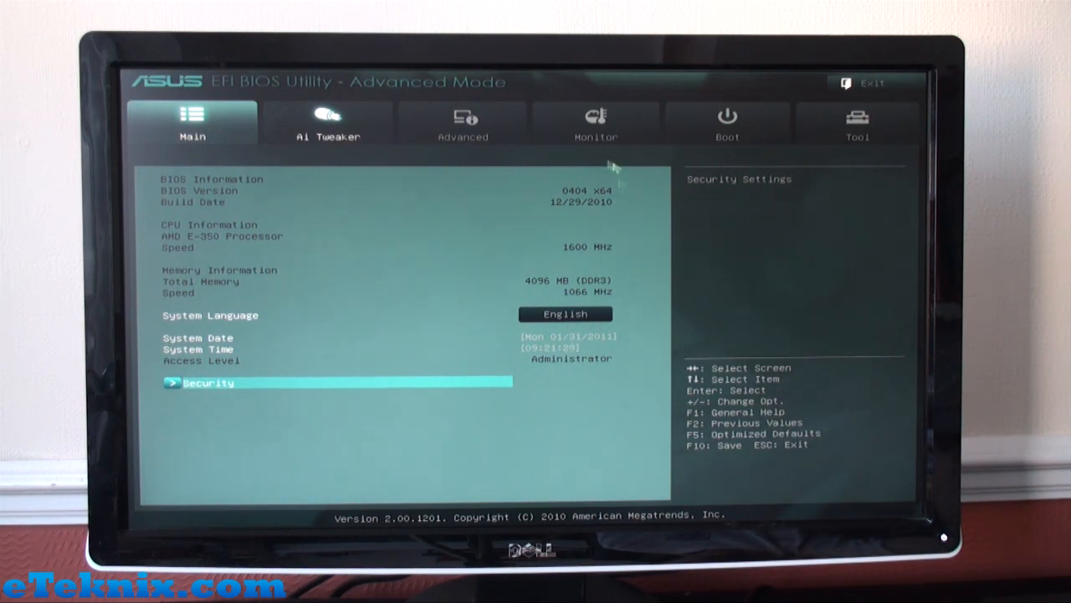
click(328, 124)
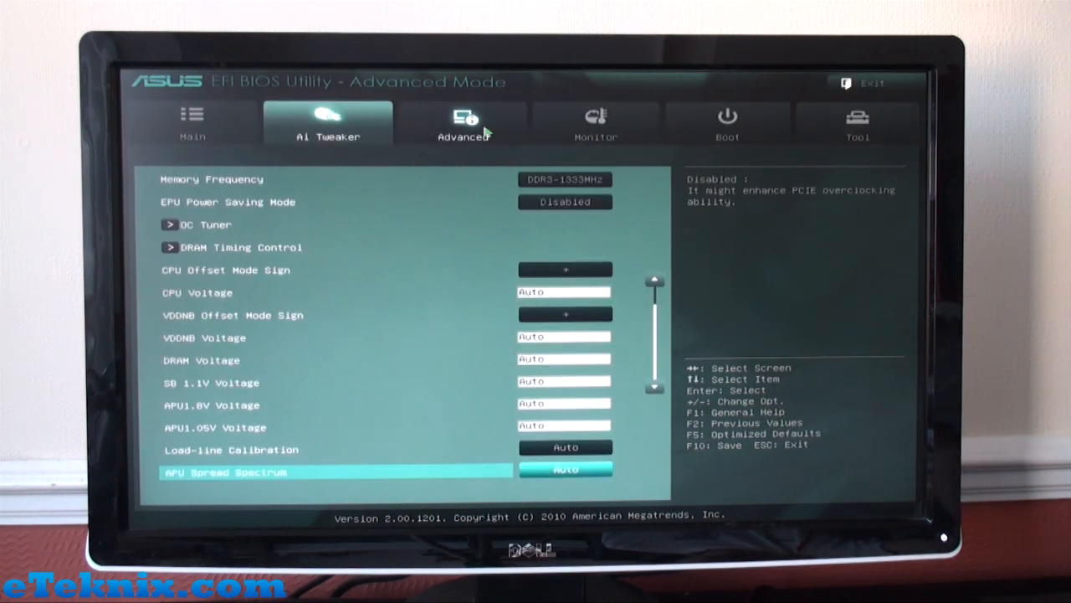
click(596, 124)
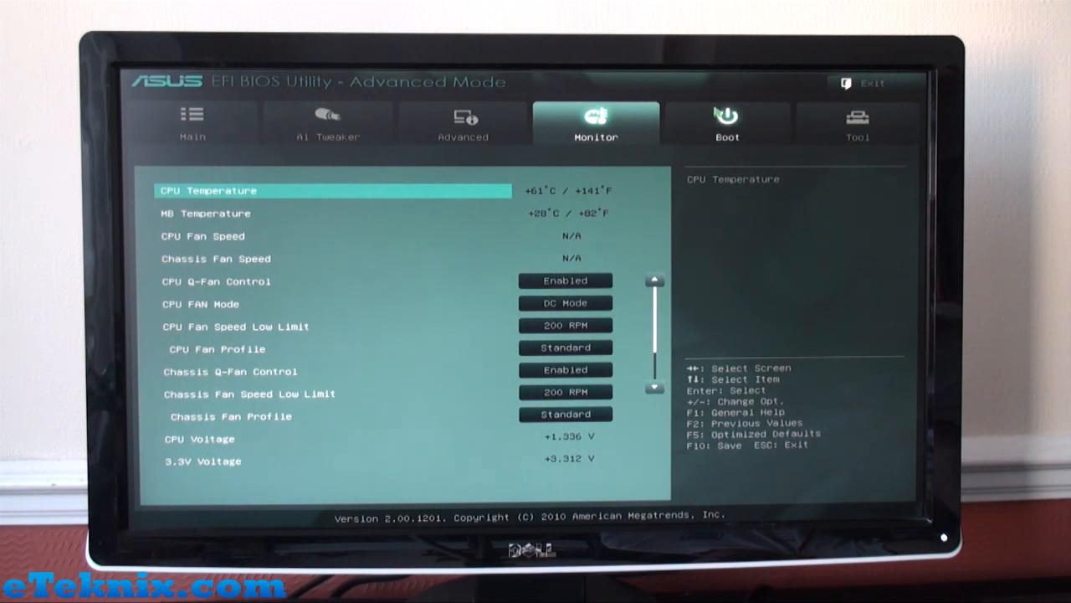
click(857, 124)
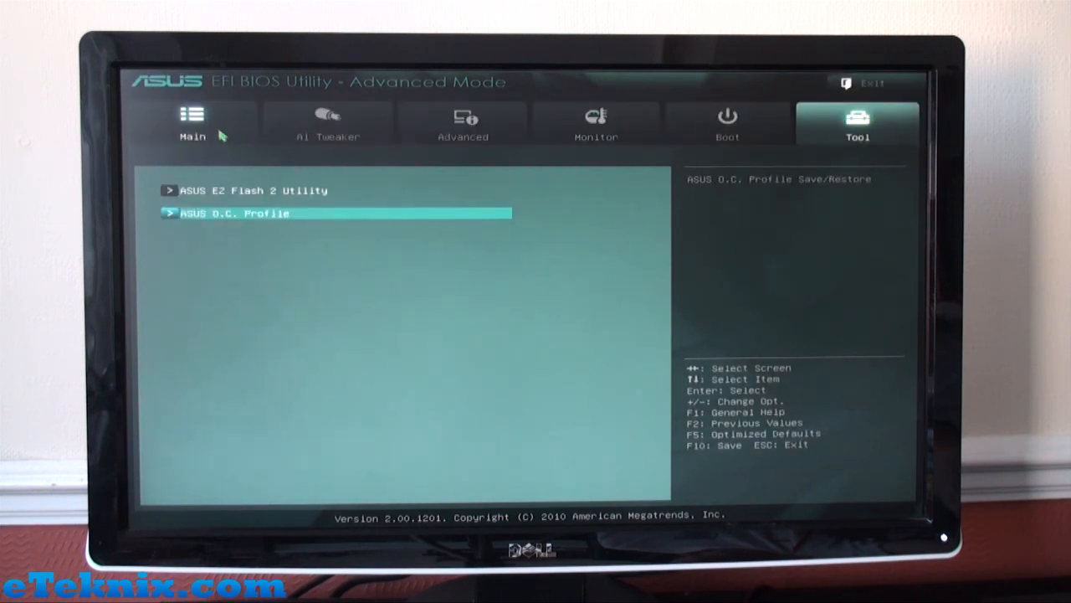
click(191, 124)
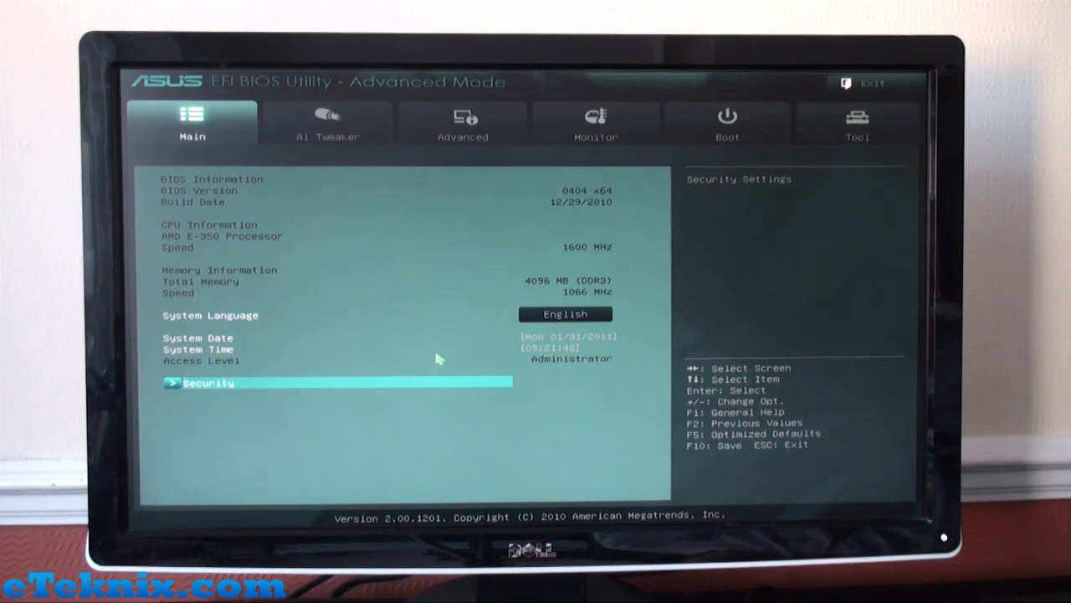